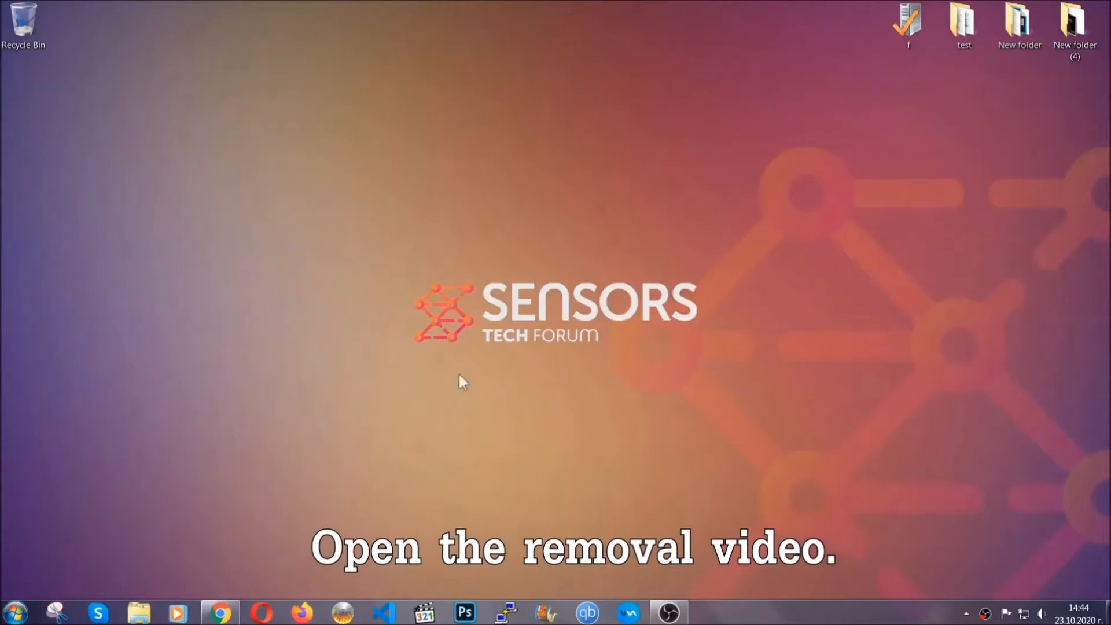
# Step: From the removal video's description reach the SensorsTechForum ransomware article and download the SpyHunter installer
pyautogui.click(220, 610)
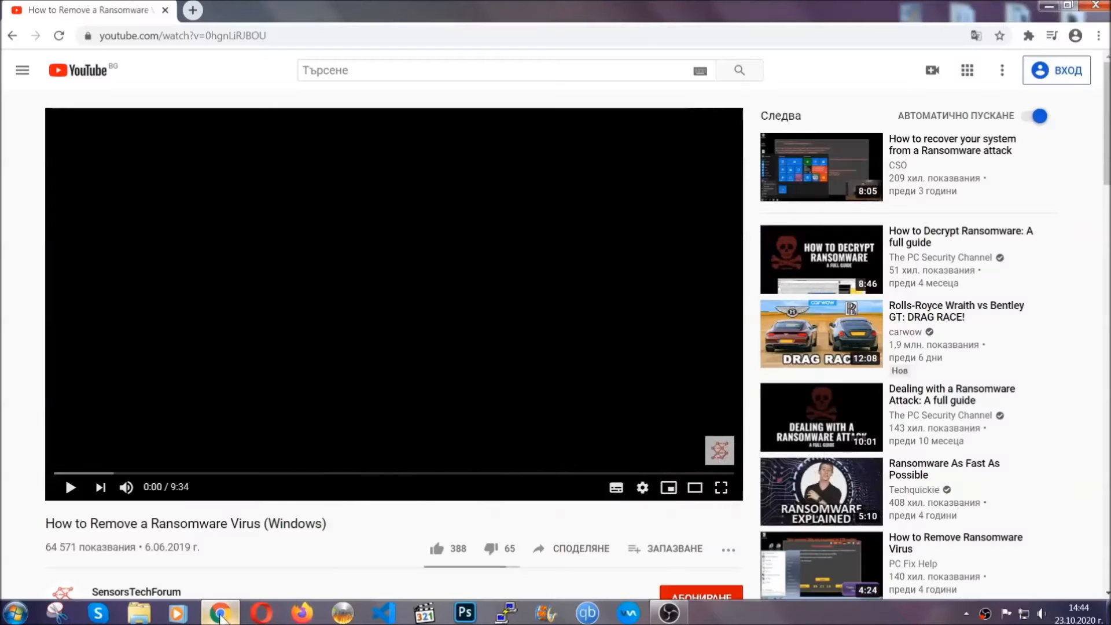
pyautogui.scroll(-3)
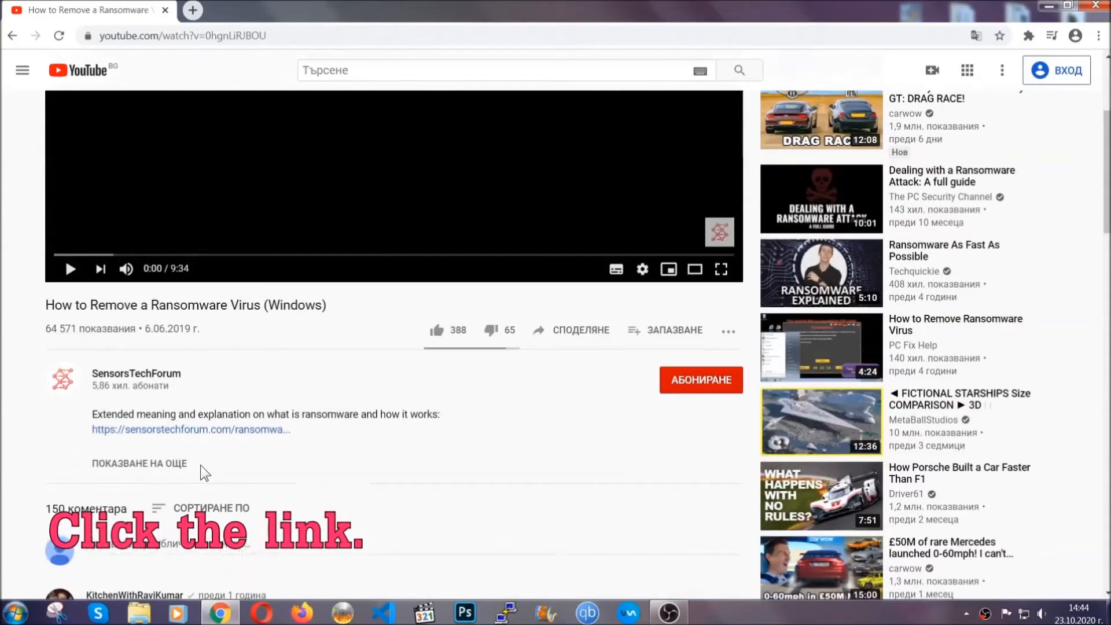
pyautogui.click(189, 429)
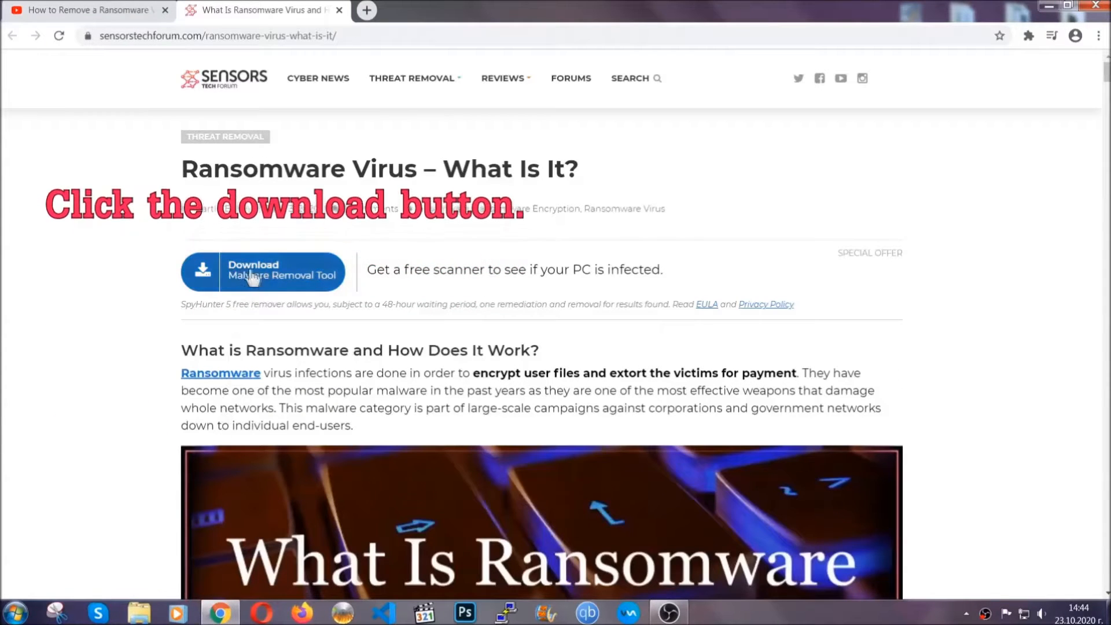
pyautogui.click(262, 271)
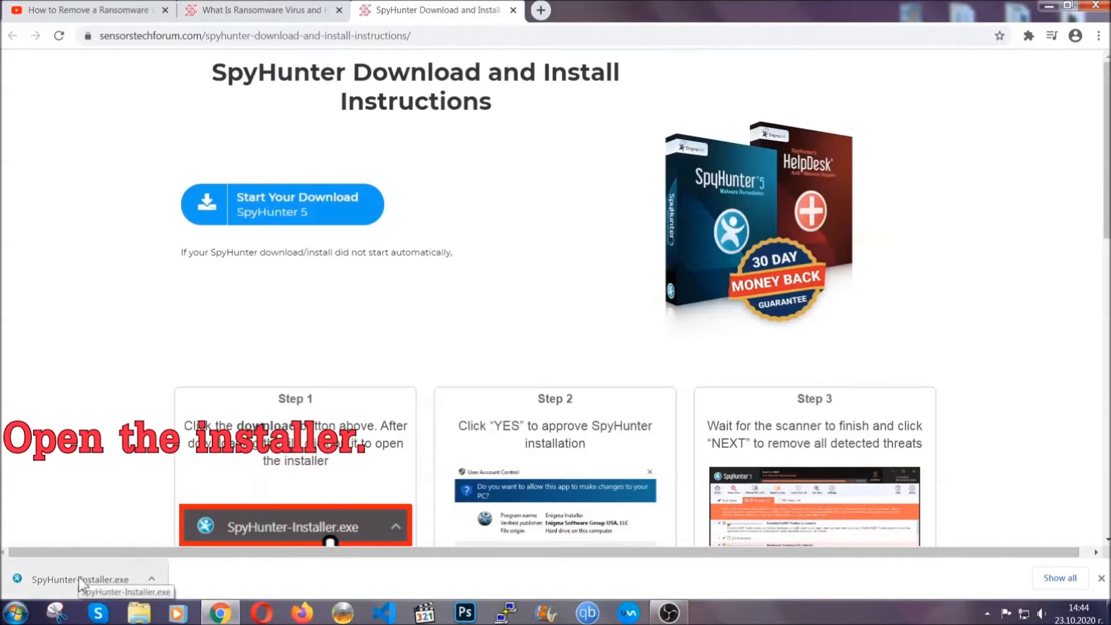
# Step: Run SpyHunter-Installer.exe and choose English as the installer language
pyautogui.click(78, 579)
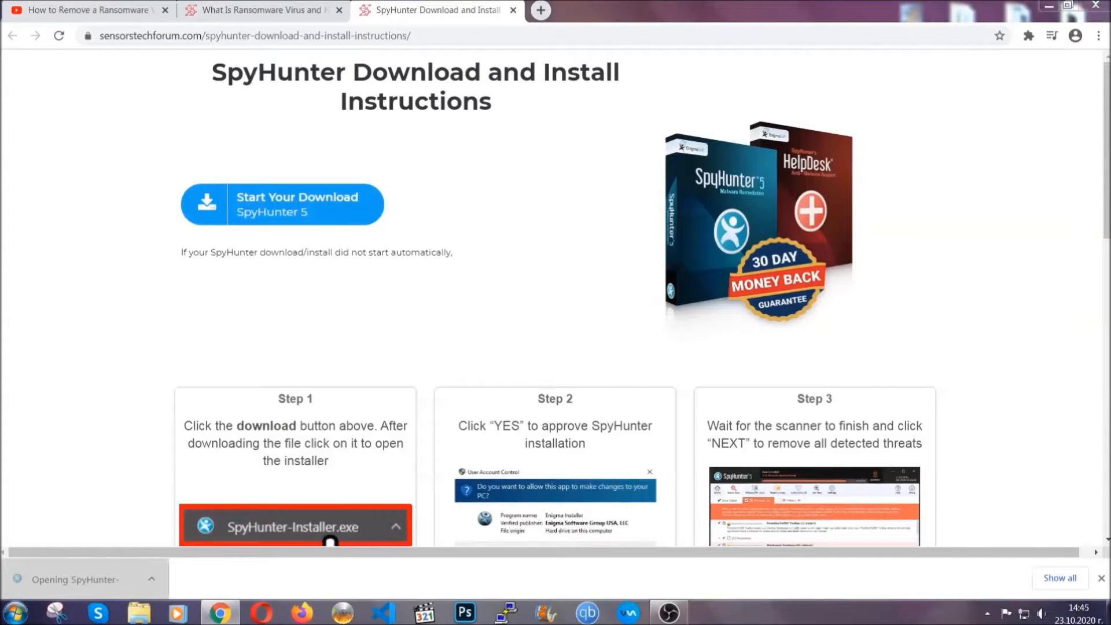
pyautogui.click(290, 526)
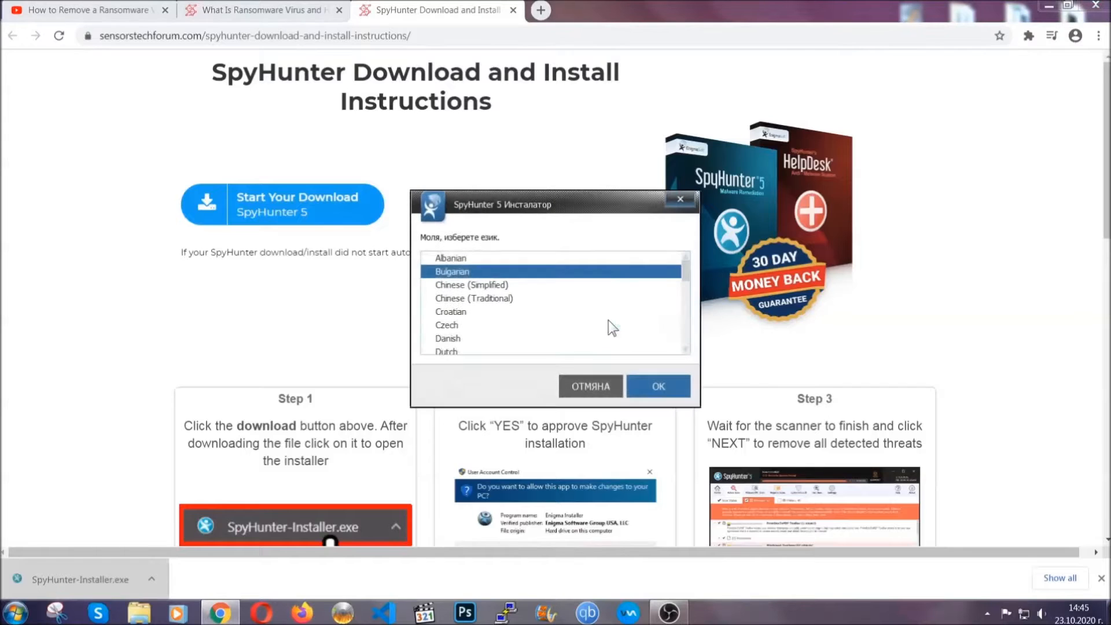
pyautogui.scroll(-3)
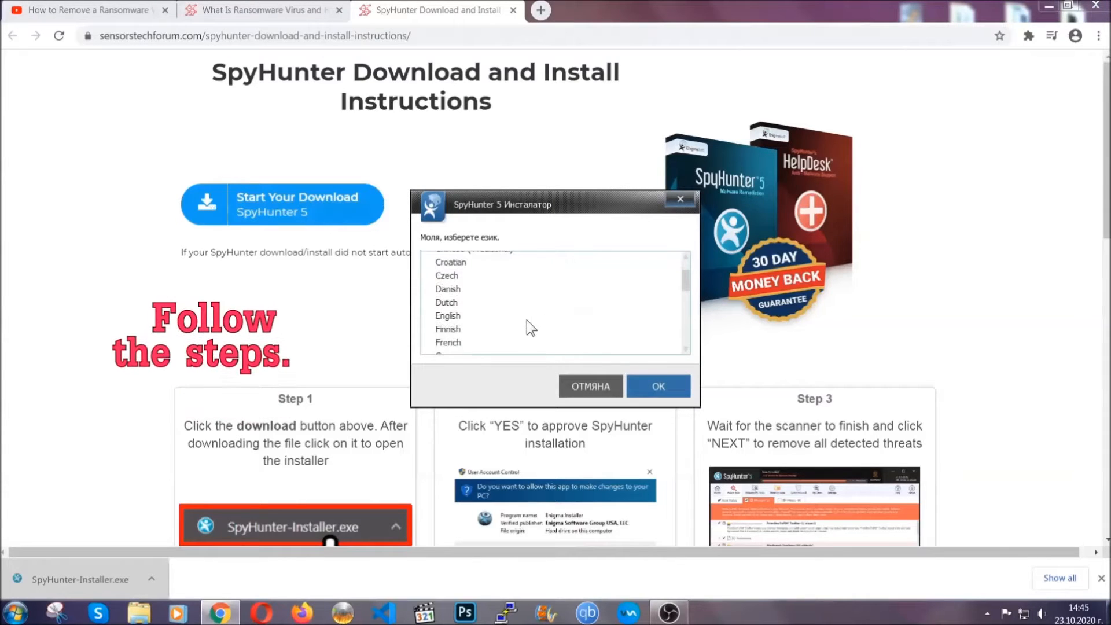
pyautogui.click(446, 314)
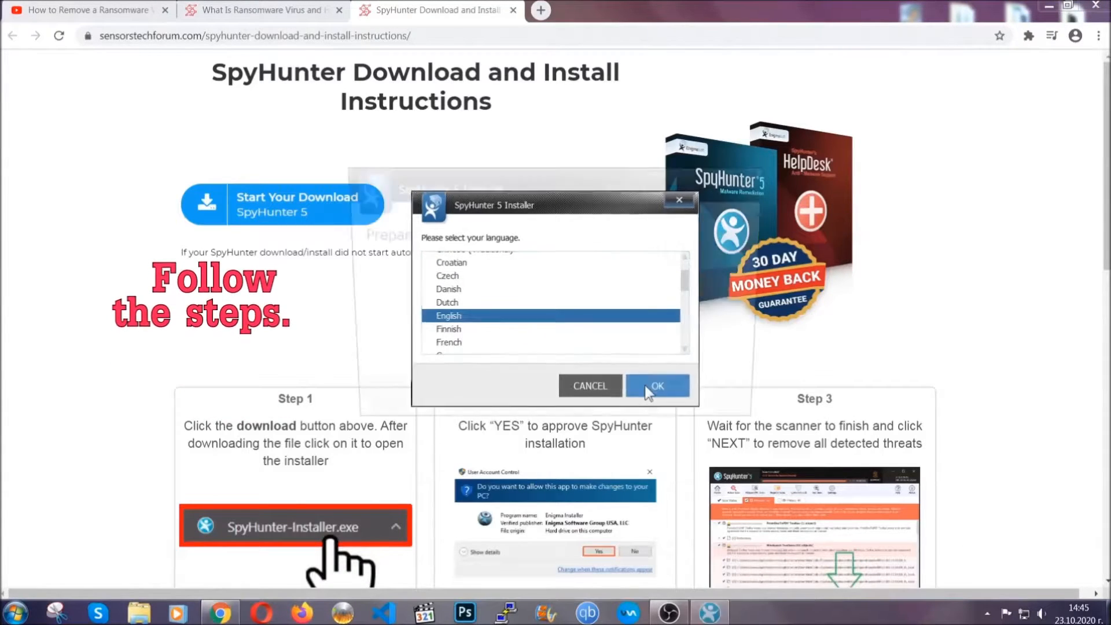
pyautogui.click(655, 386)
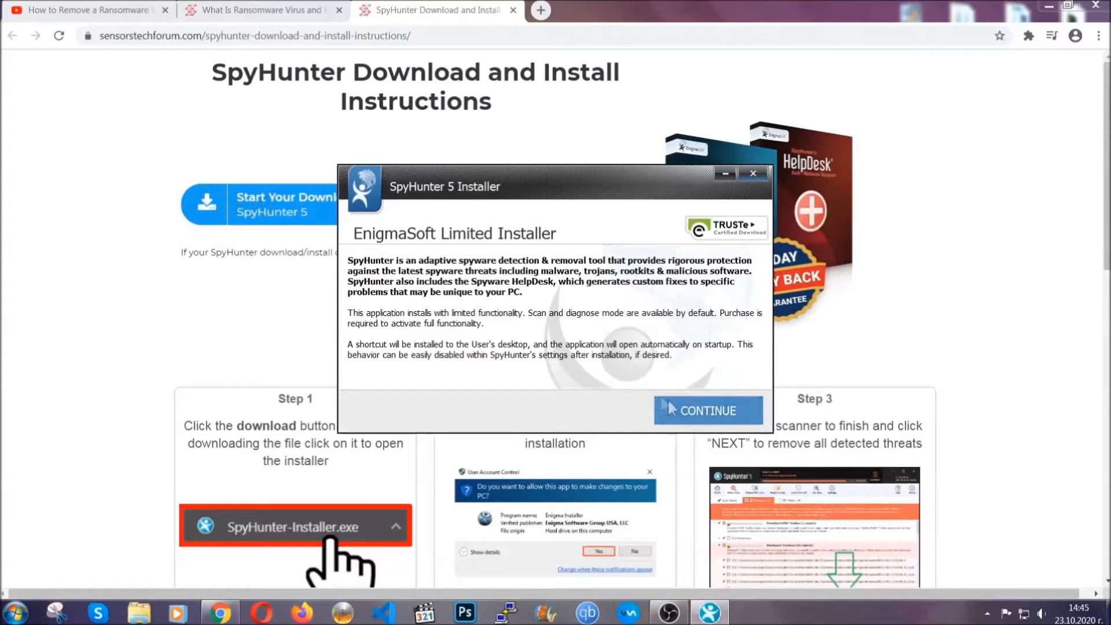
# Step: Continue past the introduction, accept the EULA and start installing SpyHunter
pyautogui.click(706, 410)
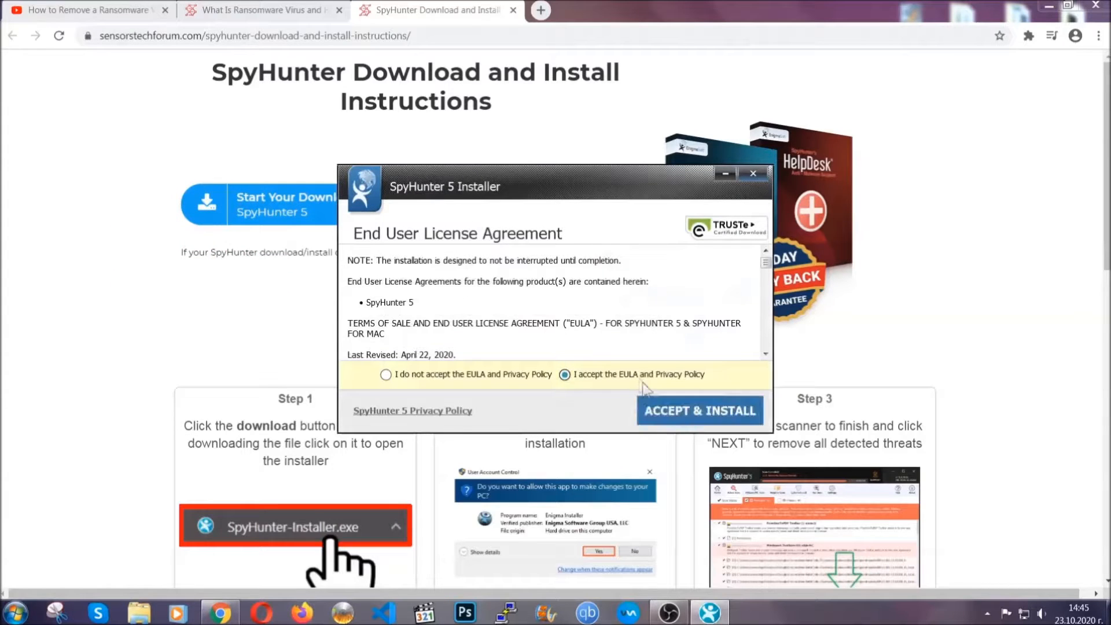
pyautogui.click(699, 409)
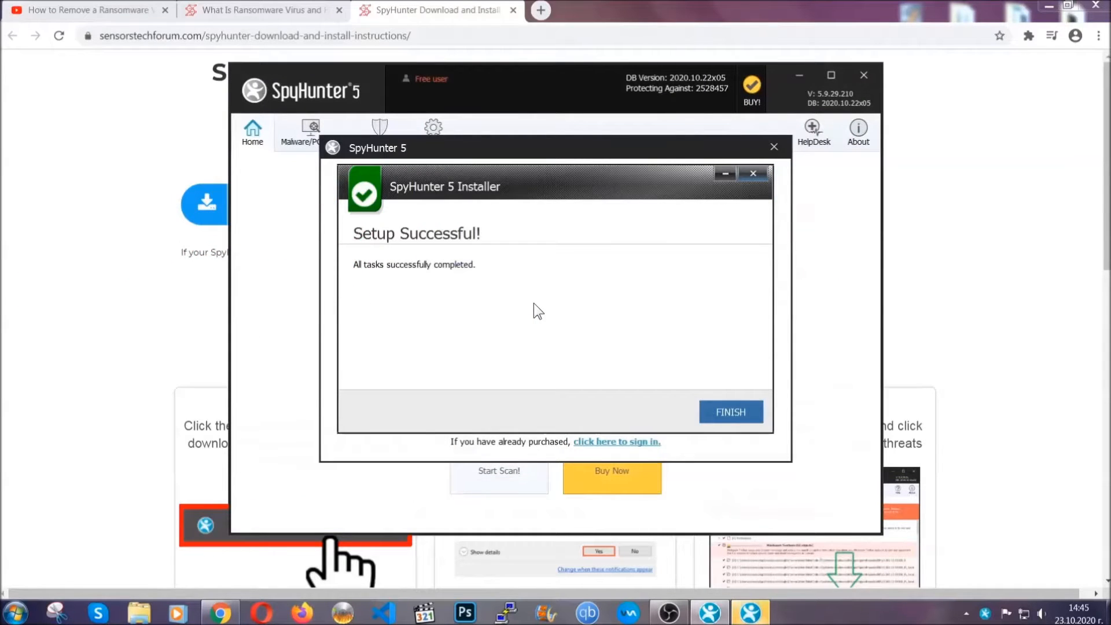
# Step: Finish setup, let the scan flag PUP.Keygen.BB in Keygen.exe and proceed with the threat
pyautogui.click(730, 412)
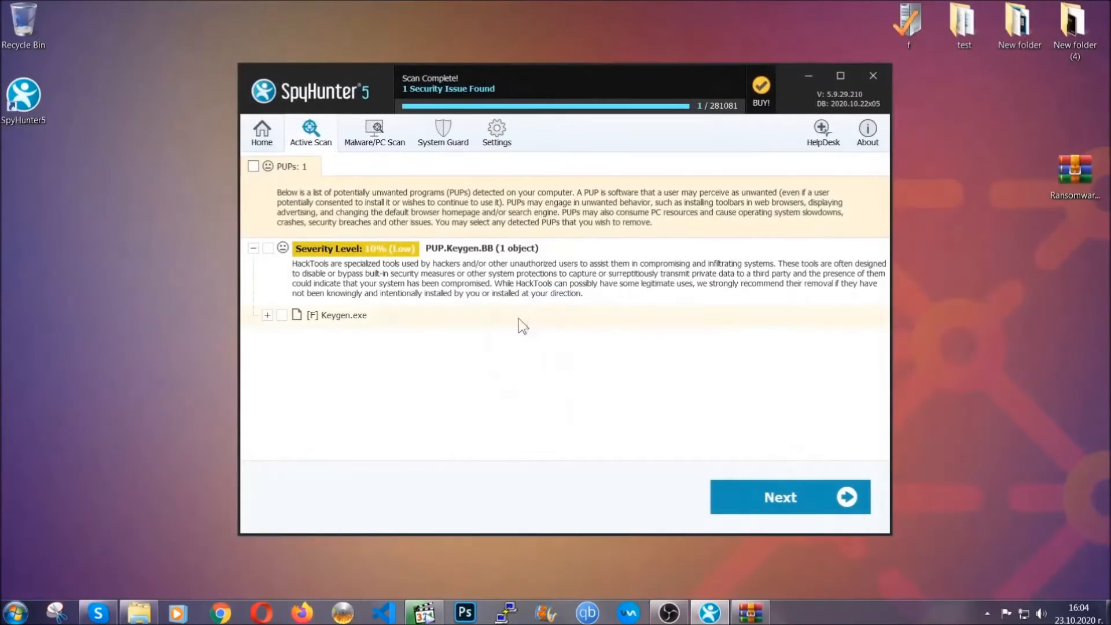
pyautogui.click(253, 166)
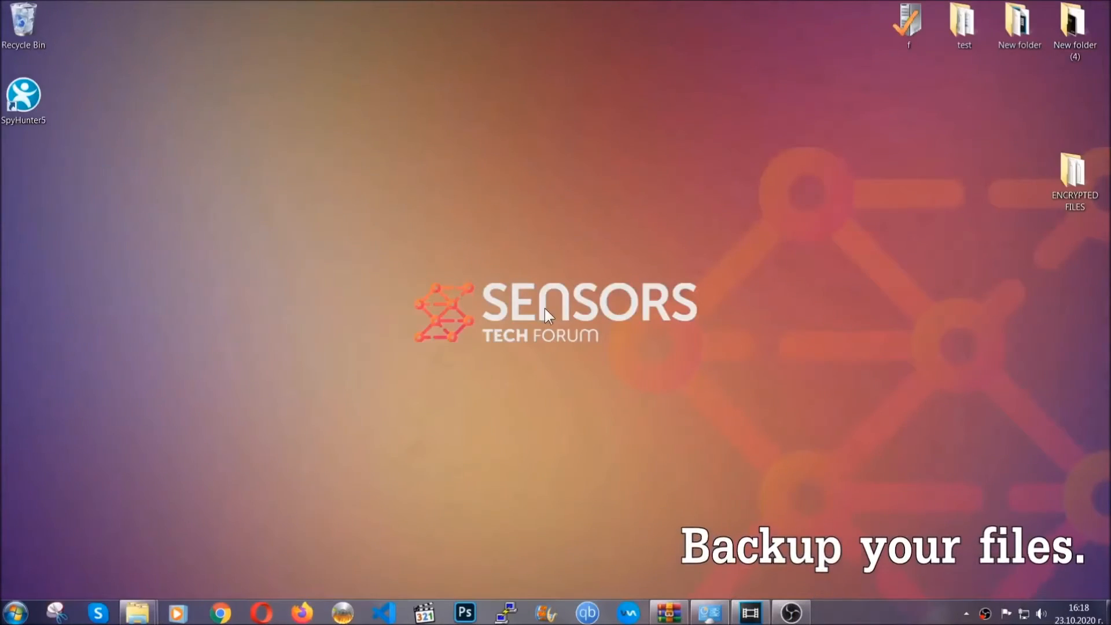
# Step: Copy the six encrypted .efji files from the ENCRYPTED FILES desktop folder
pyautogui.click(1074, 177)
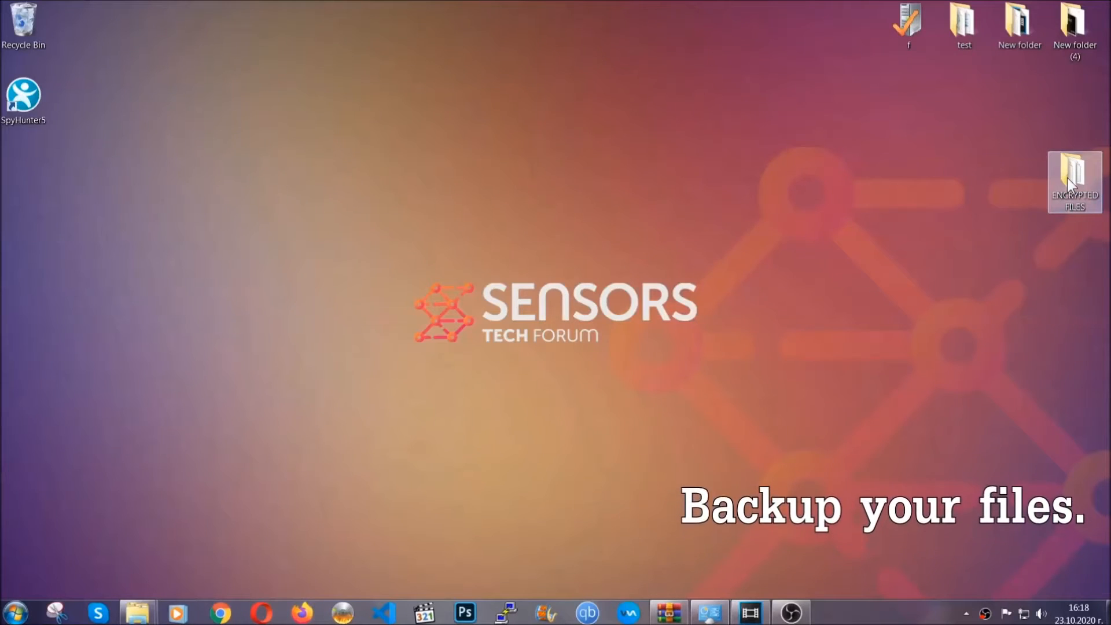
pyautogui.doubleClick(1074, 181)
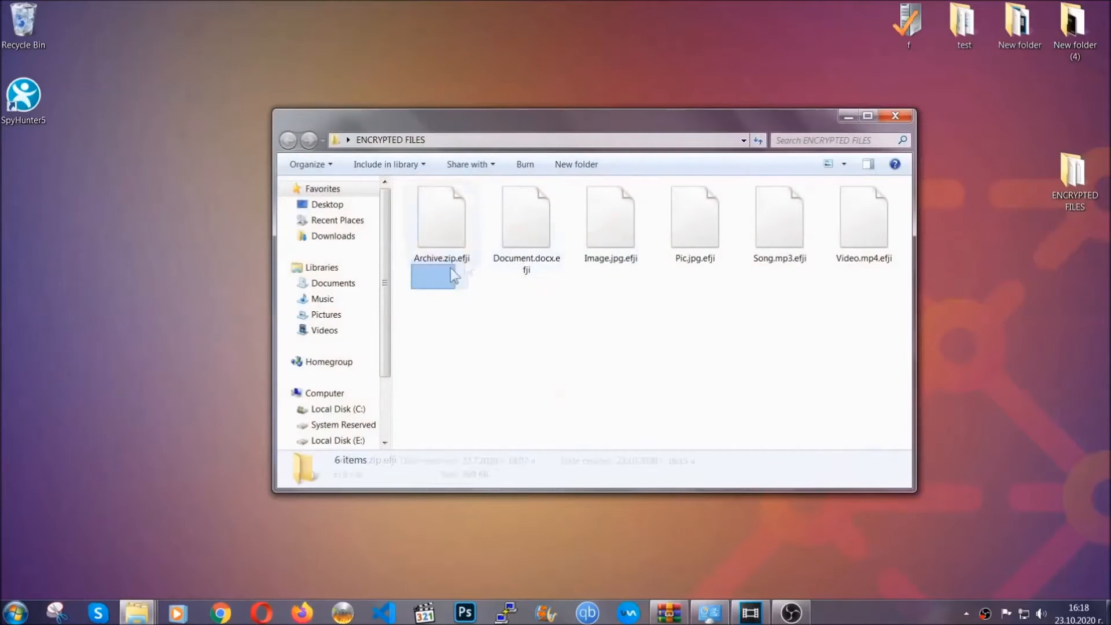
pyautogui.rightClick(872, 213)
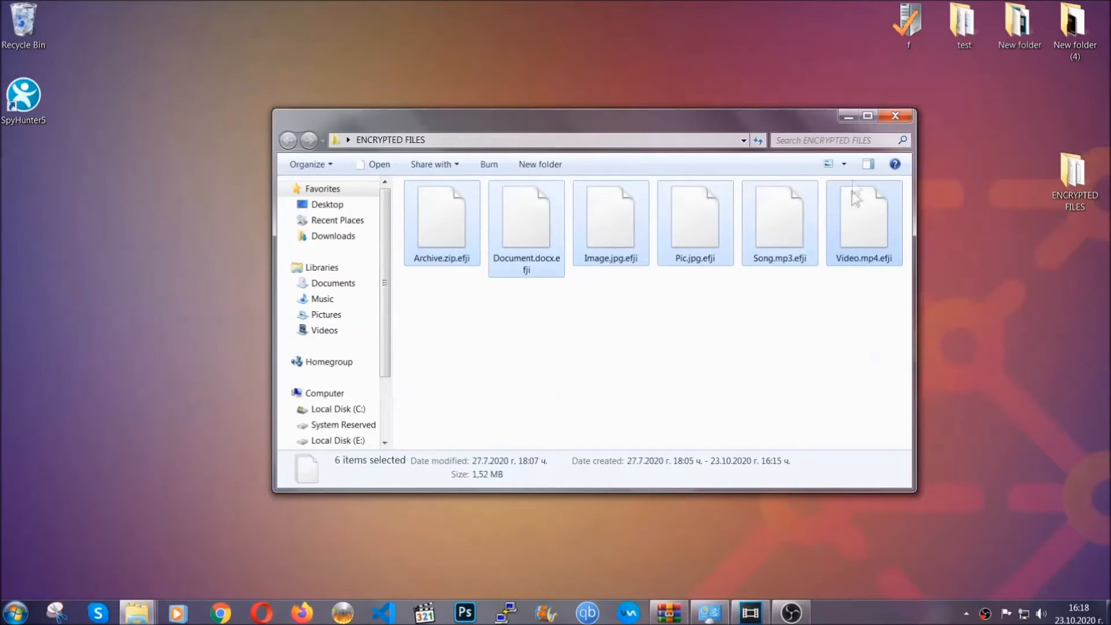
pyautogui.click(894, 116)
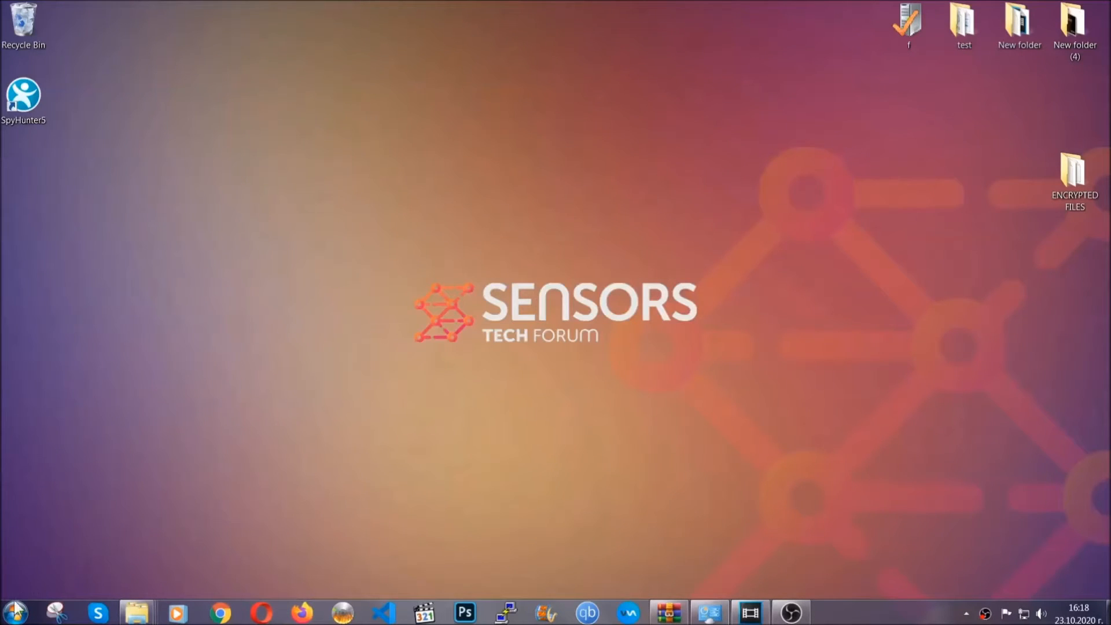
pyautogui.moveTo(216, 440)
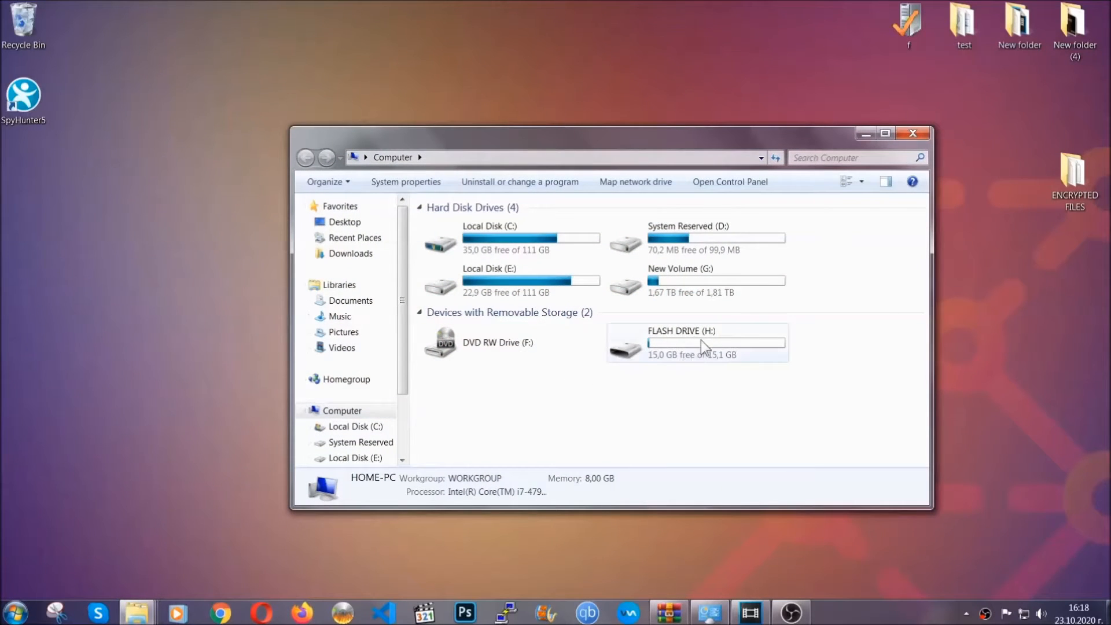
# Step: Paste the copied .efji files onto the empty FLASH DRIVE (H:) and close Explorer
pyautogui.doubleClick(695, 343)
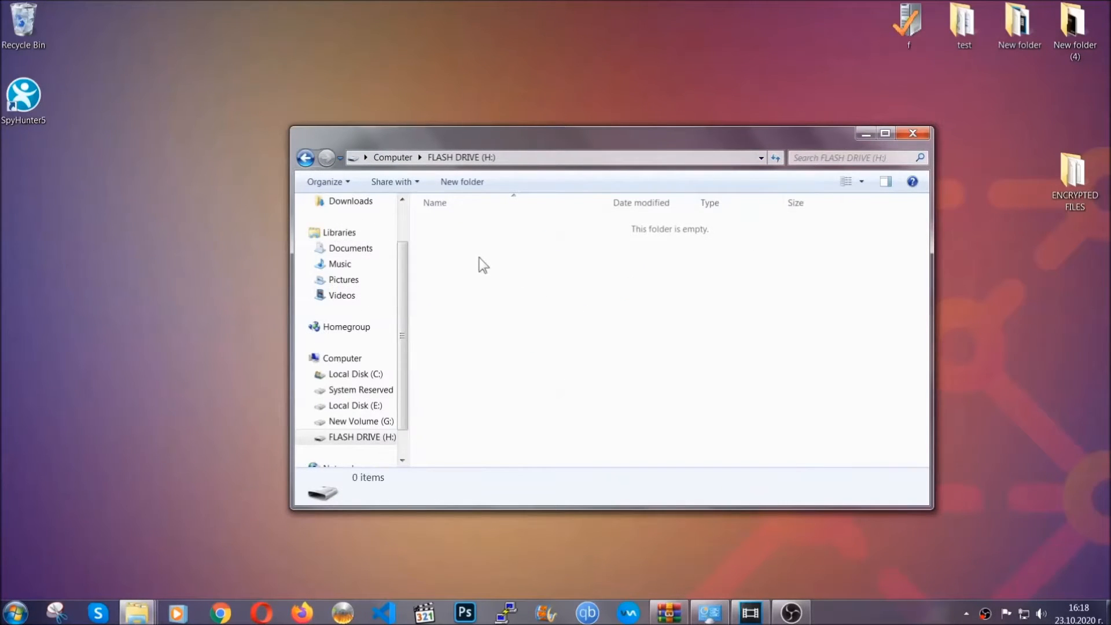
pyautogui.rightClick(481, 264)
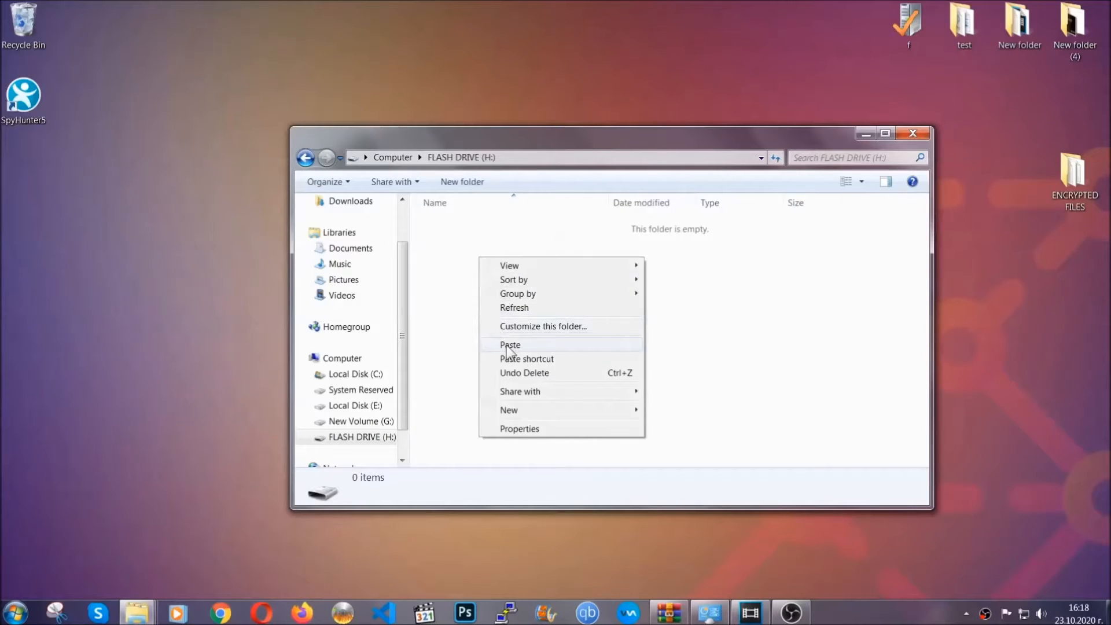
pyautogui.click(509, 345)
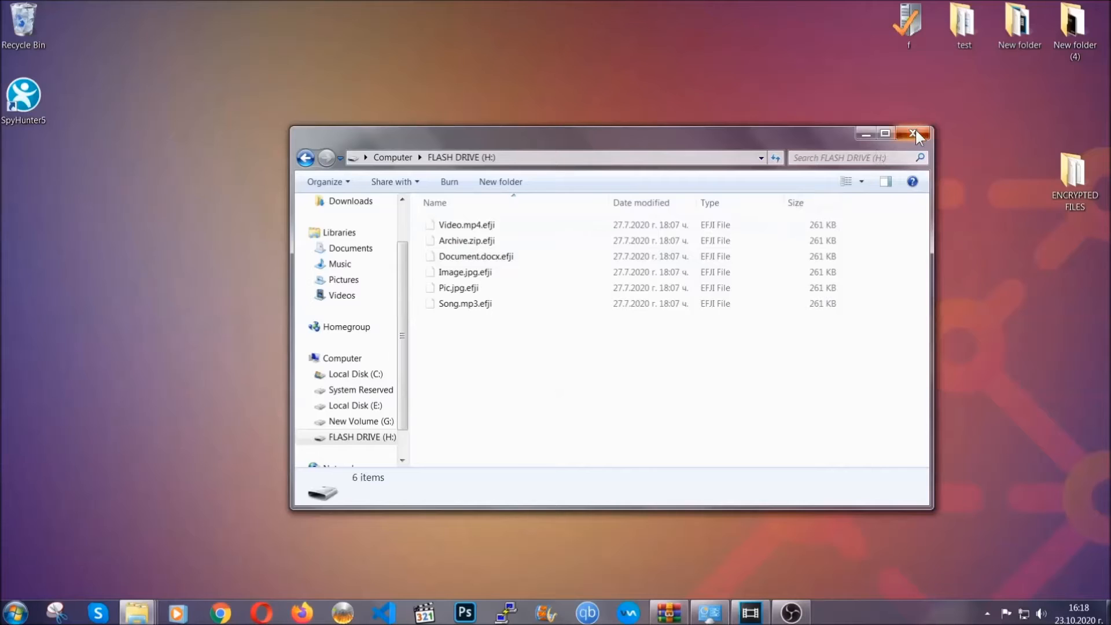
pyautogui.click(914, 133)
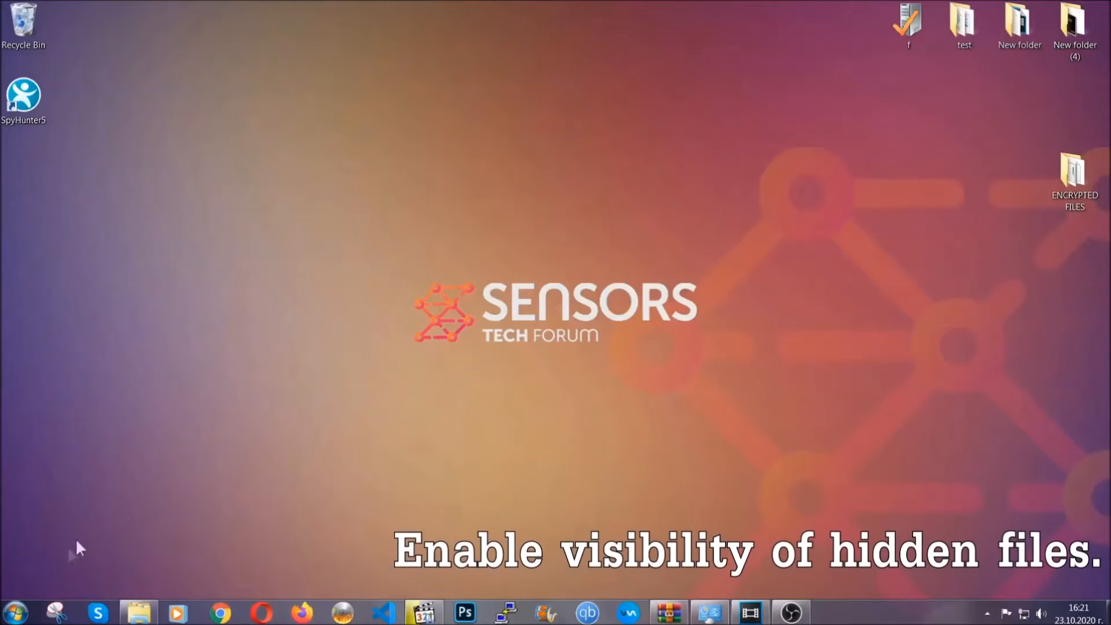
# Step: Reach Folder Options' View settings through the Start menu search
pyautogui.click(13, 611)
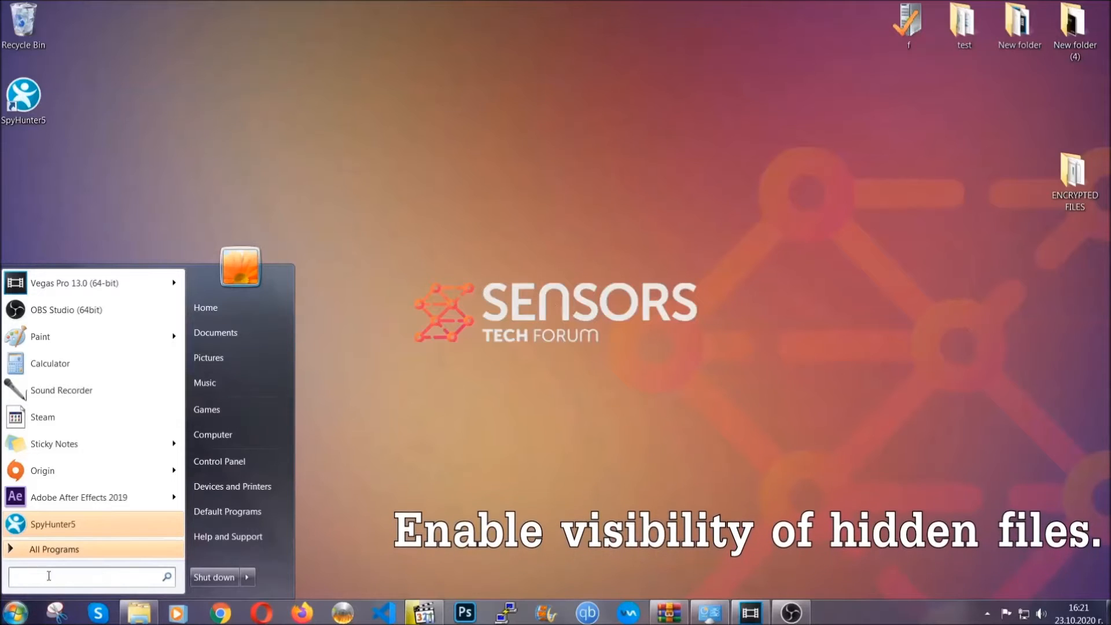
pyautogui.write('s')
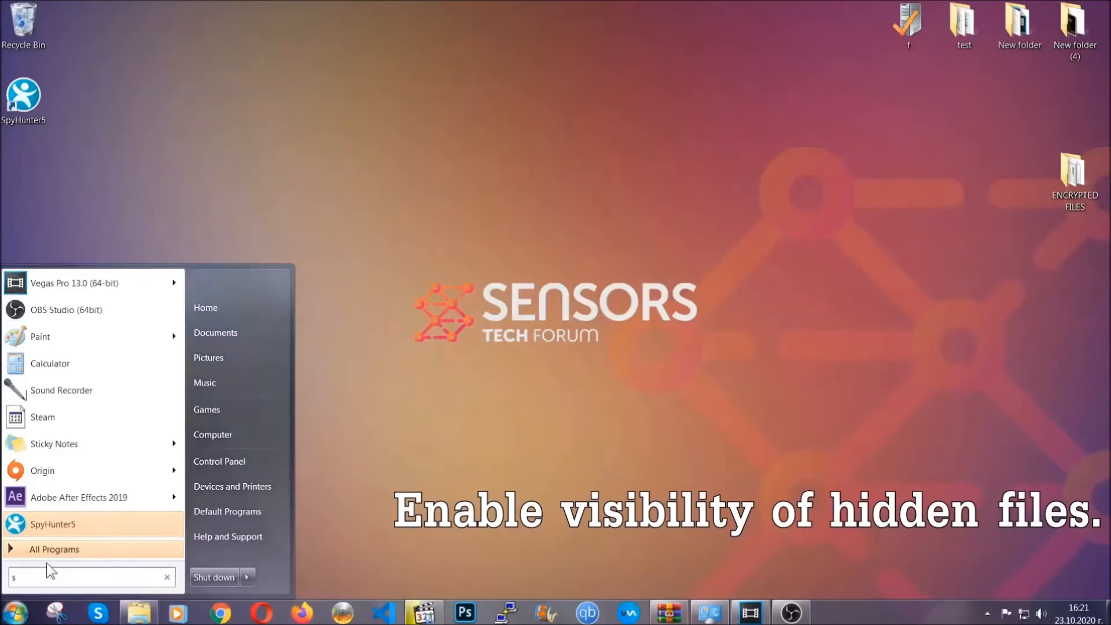
pyautogui.write('how hidden files and folders')
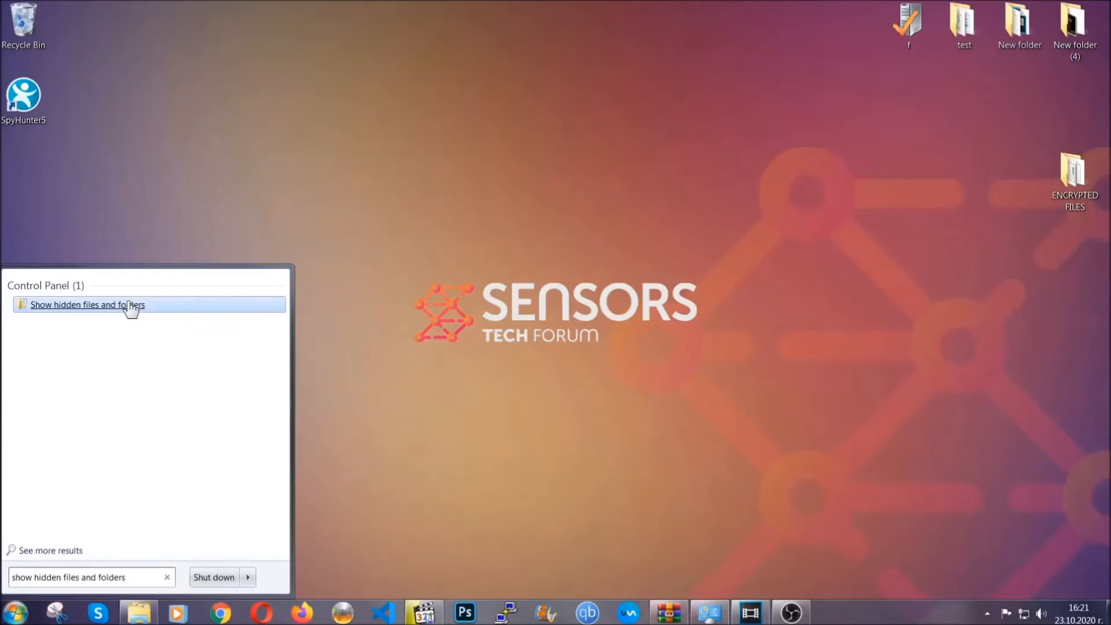
pyautogui.click(87, 304)
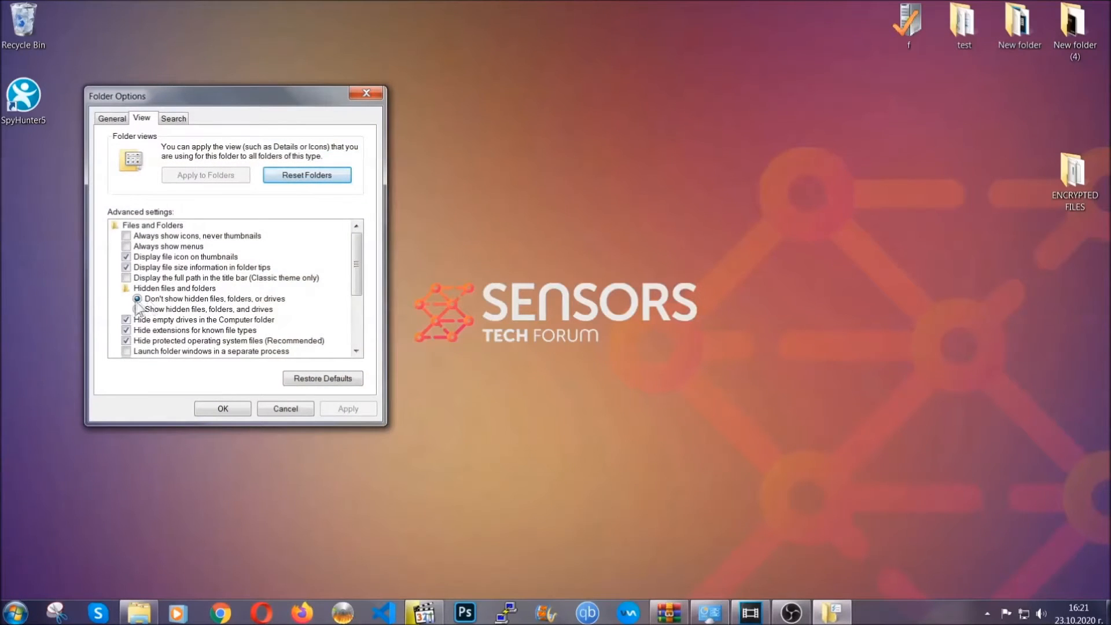
# Step: Set Windows to show hidden files, folders and drives and confirm the change
pyautogui.click(138, 309)
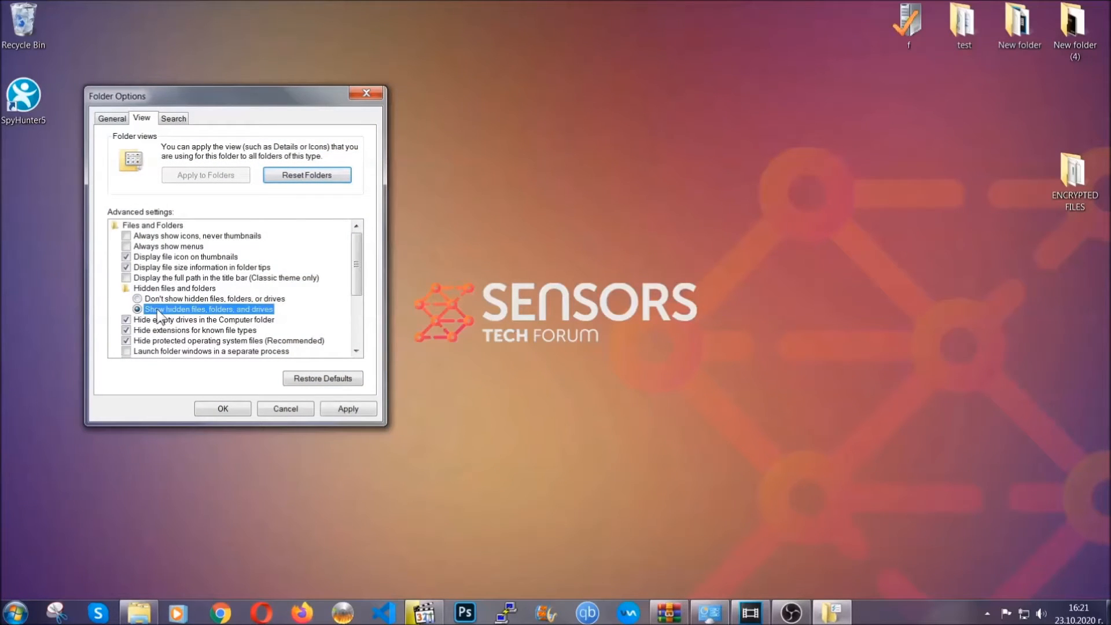
pyautogui.click(347, 408)
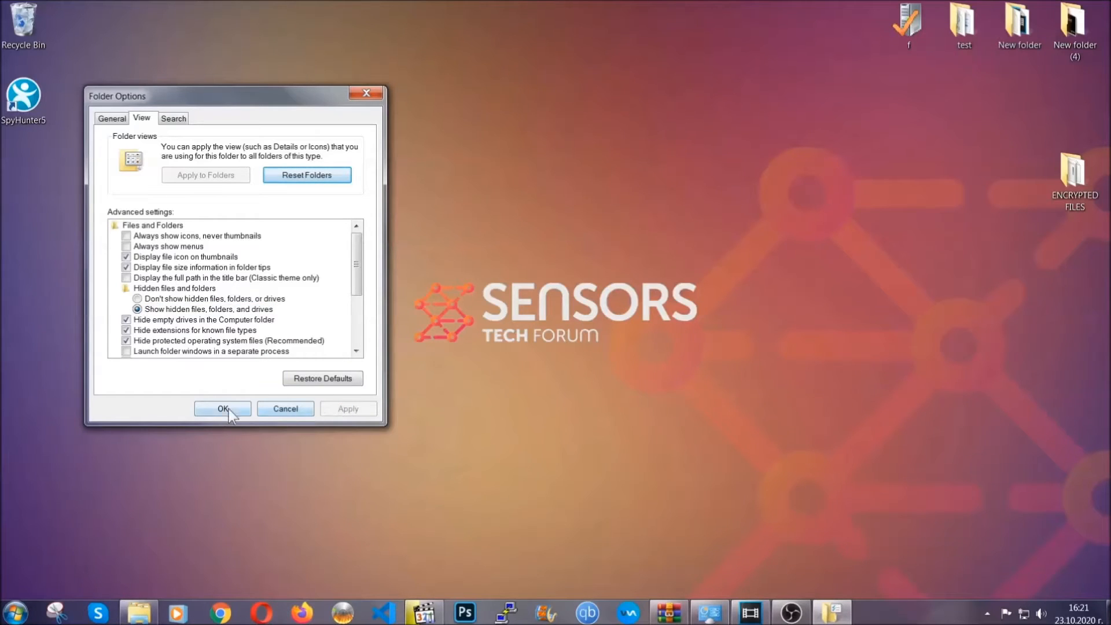
pyautogui.click(222, 408)
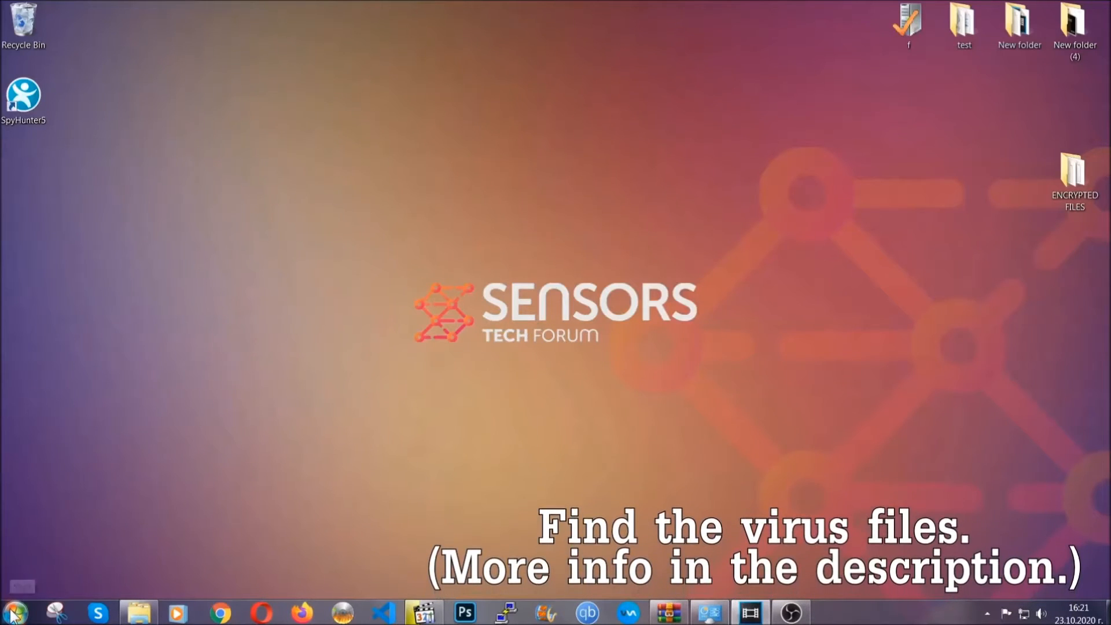
# Step: Search Computer for 'fileextension:exe' plus the virus name, listing EXAMPLE VIRUS NAME as the only result
pyautogui.click(13, 610)
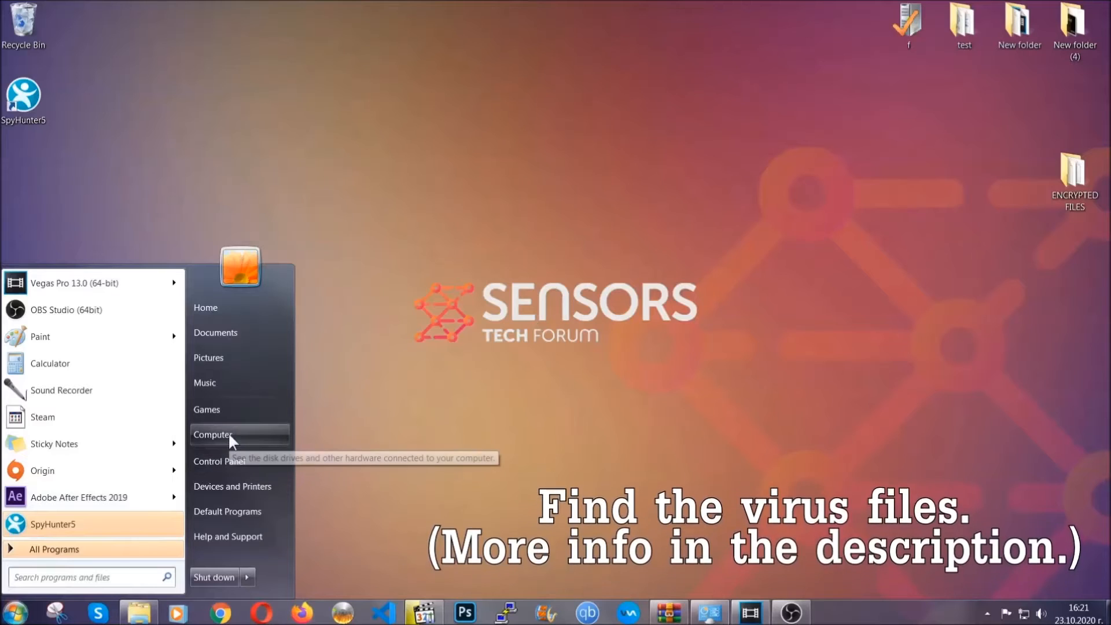
pyautogui.click(214, 434)
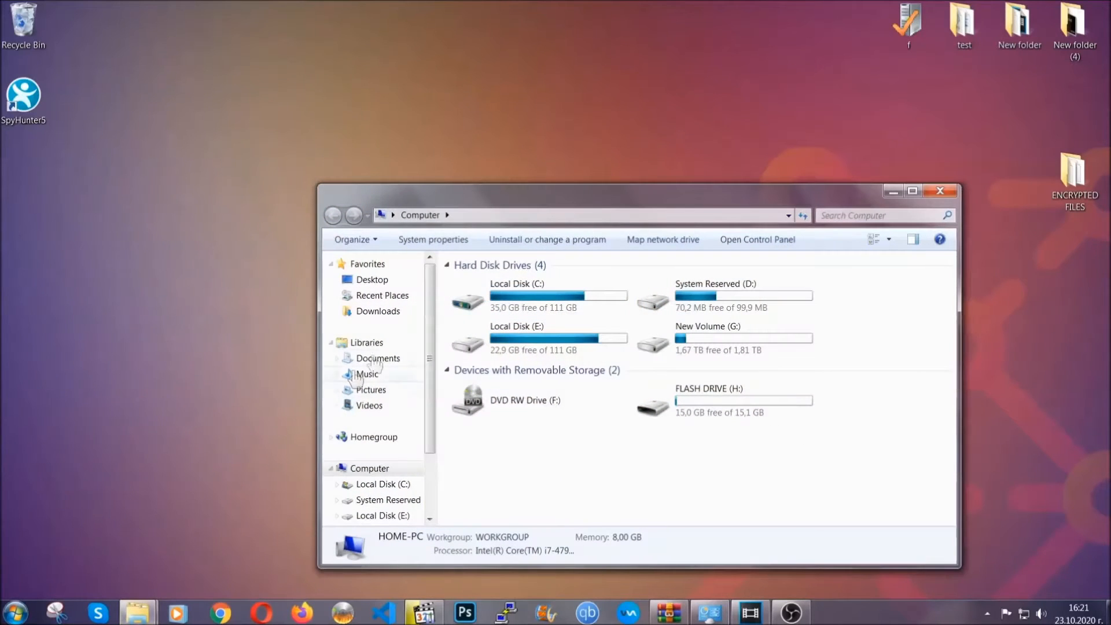
pyautogui.moveTo(638, 204); pyautogui.dragTo(531, 154)
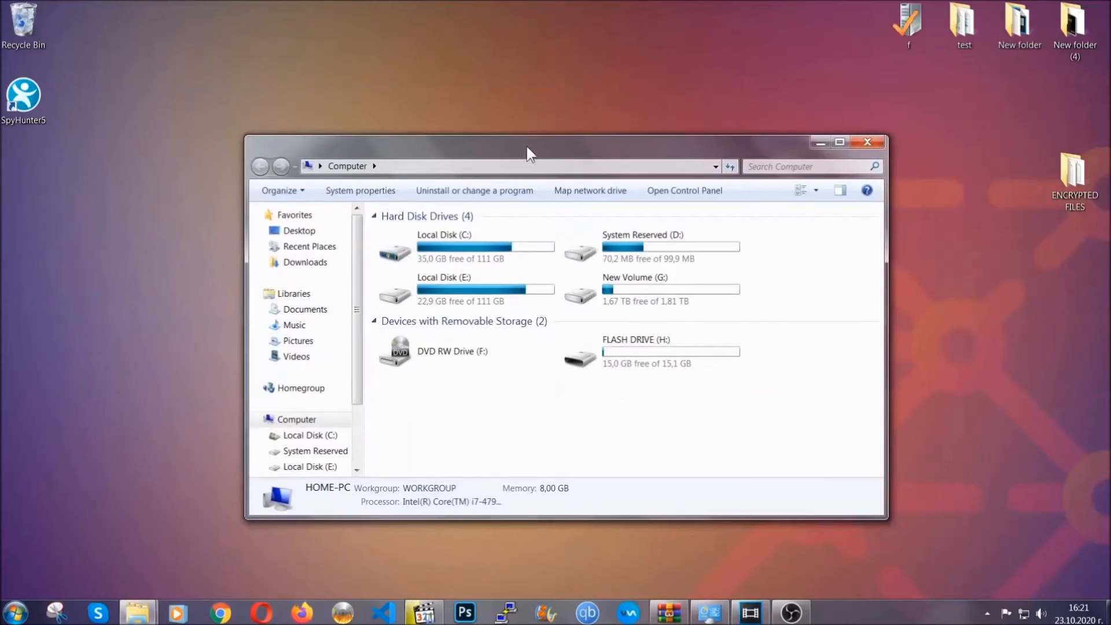
pyautogui.click(810, 166)
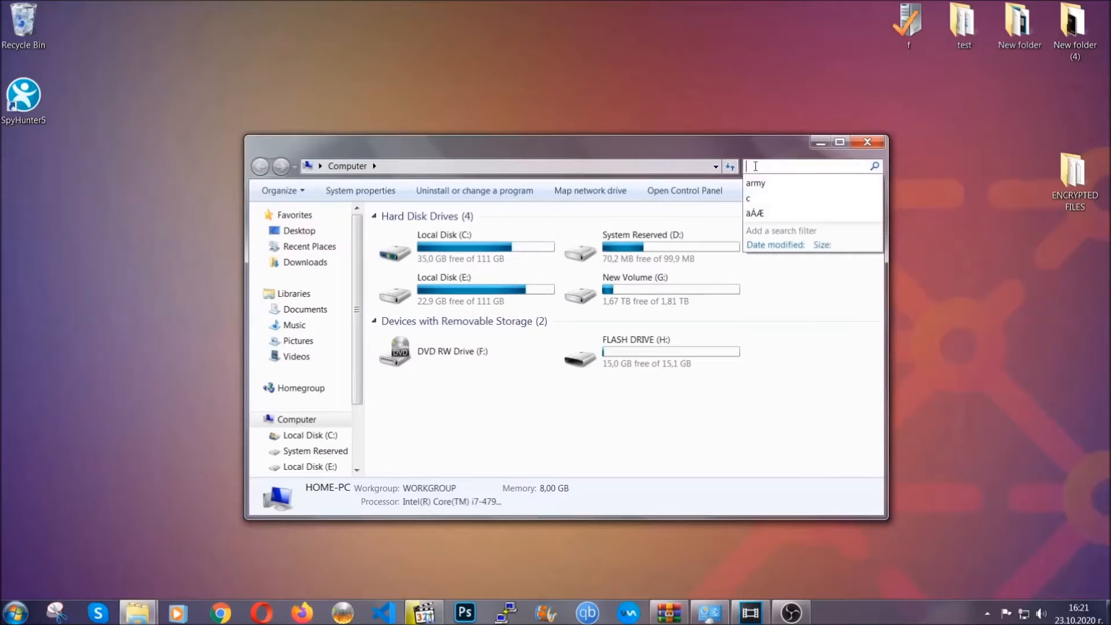
pyautogui.write('fileextension:exe E')
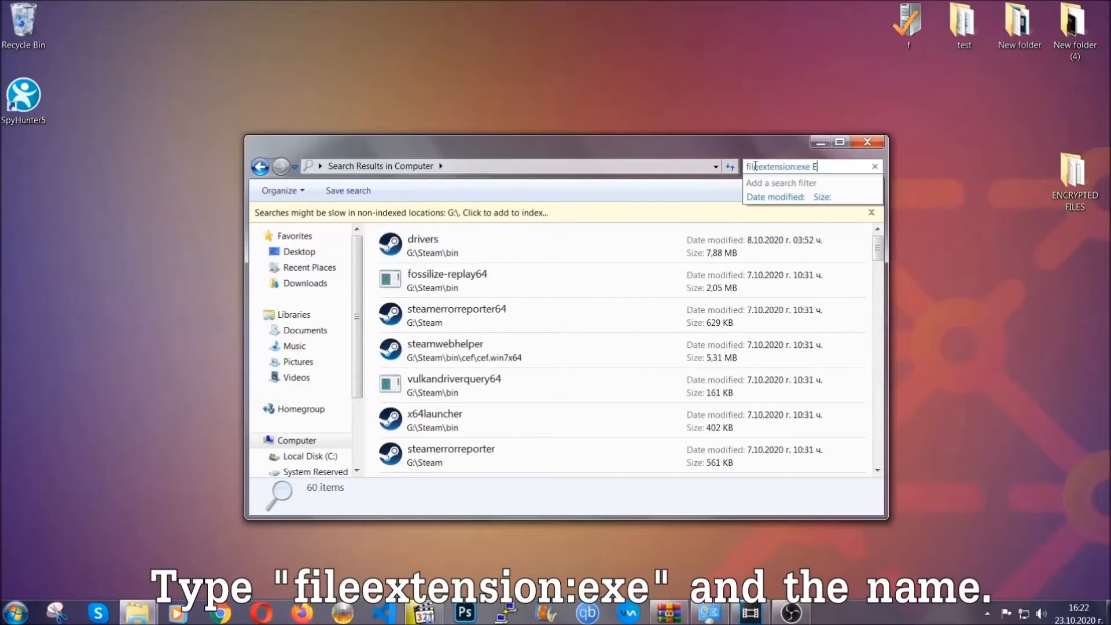
pyautogui.write('xample Virus Name')
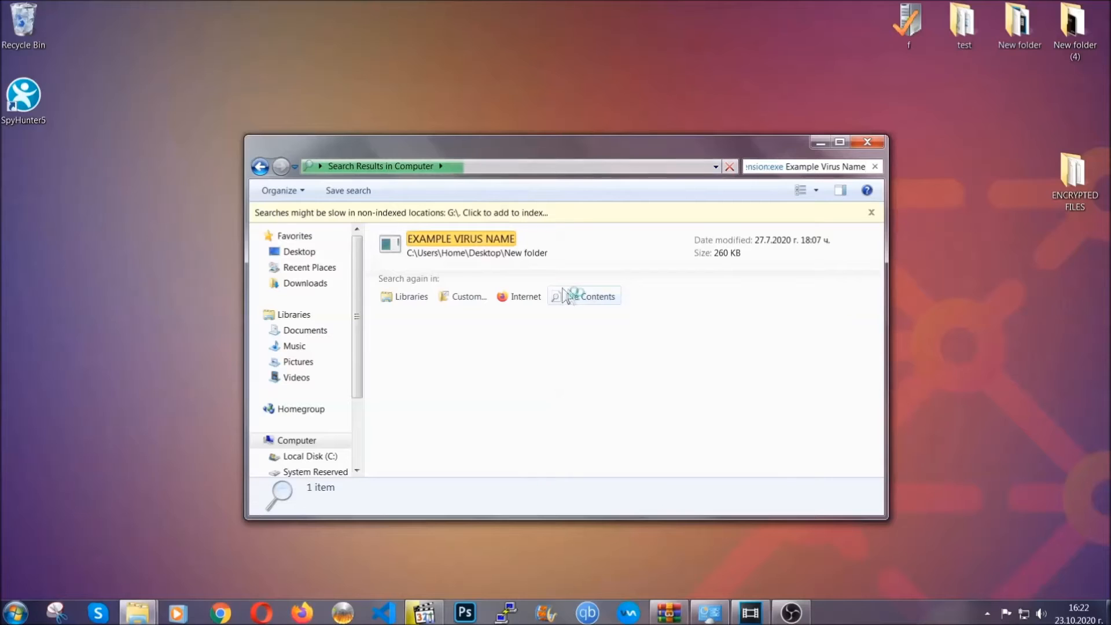
# Step: Delete the found EXAMPLE VIRUS NAME executable to the Recycle Bin and close the results
pyautogui.click(460, 245)
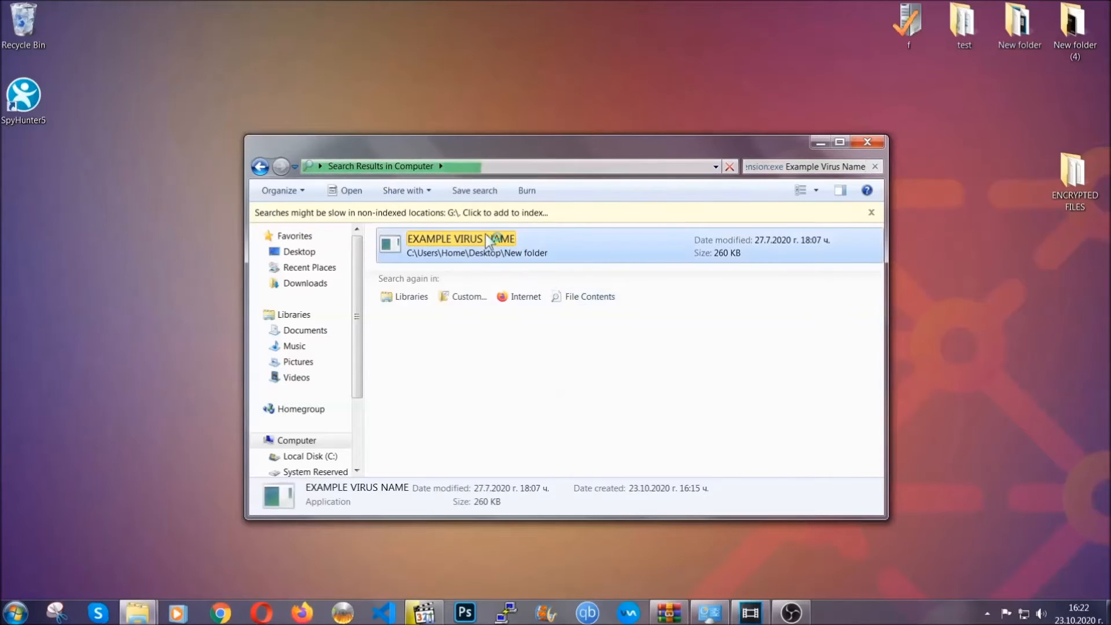
pyautogui.rightClick(459, 238)
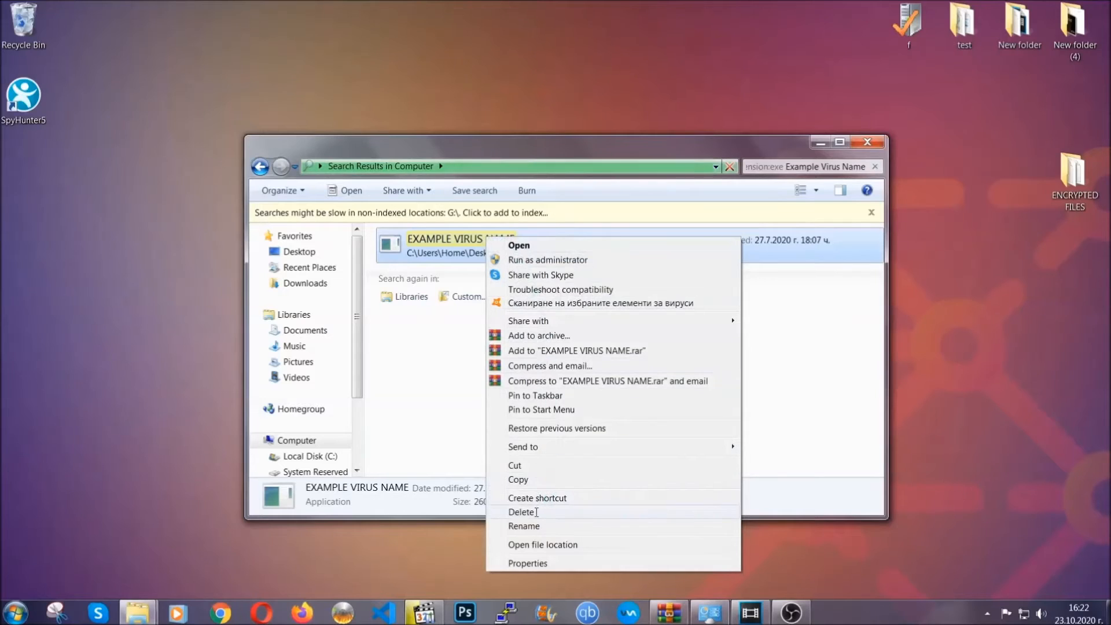
pyautogui.click(521, 511)
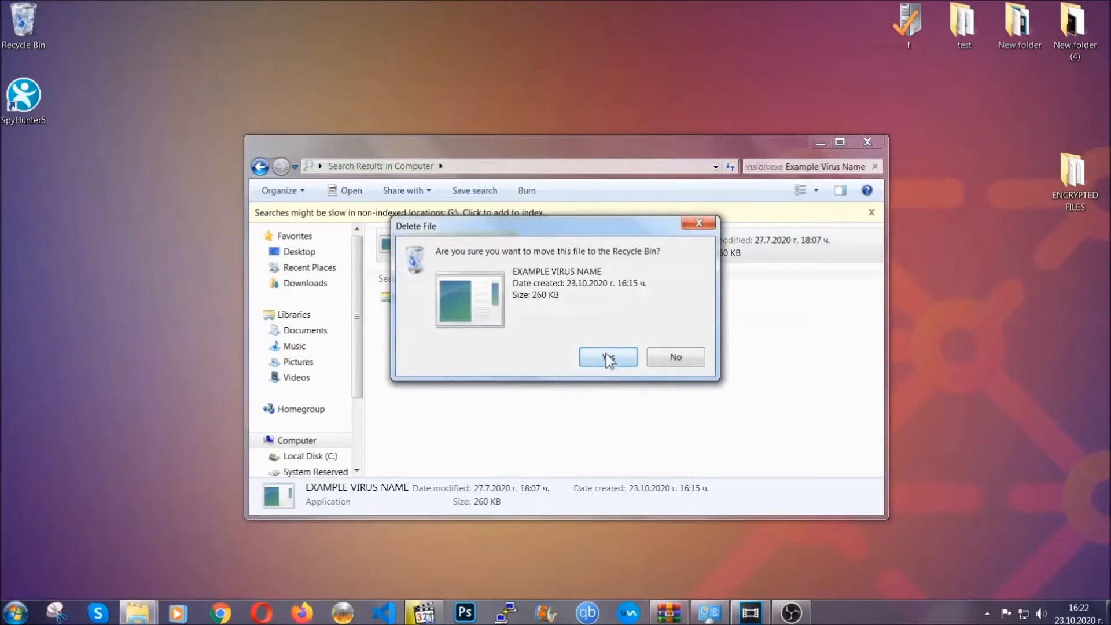
pyautogui.click(607, 356)
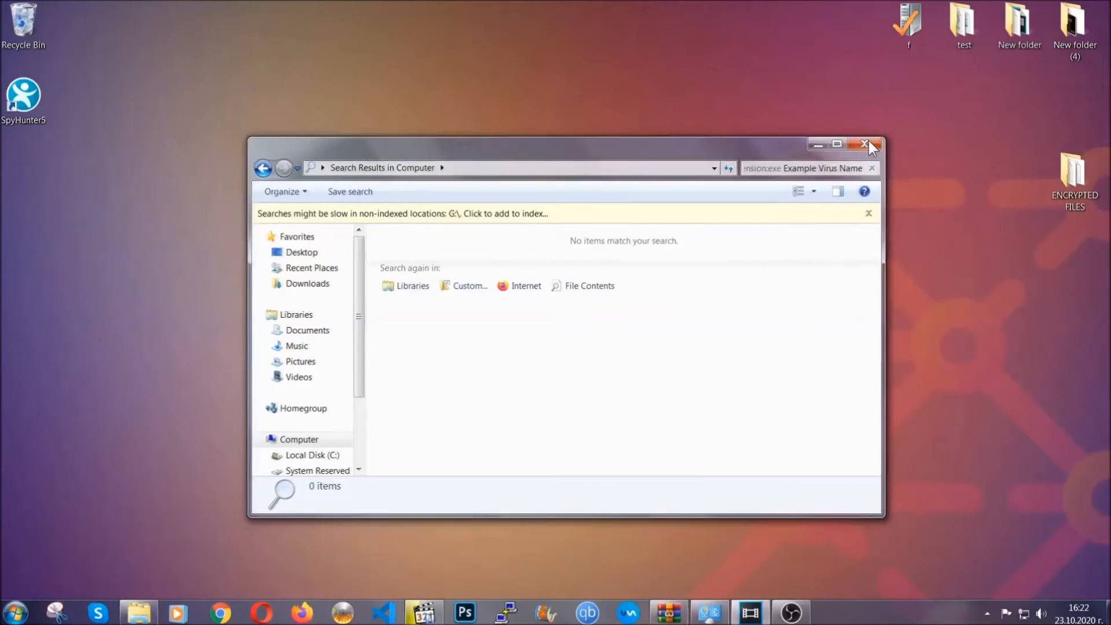
pyautogui.click(866, 145)
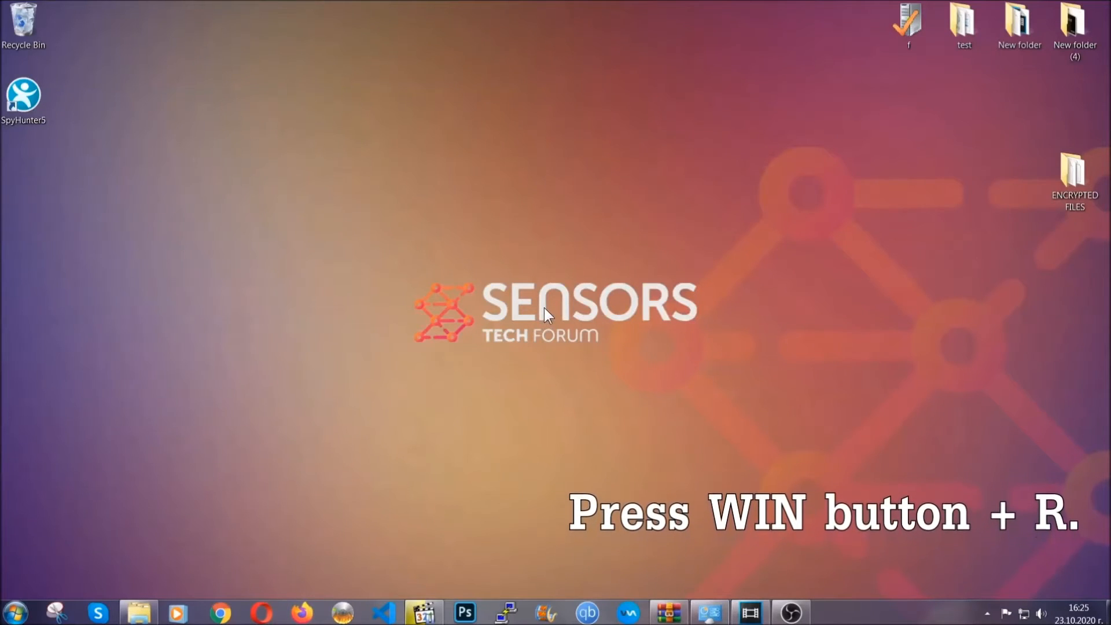
# Step: Launch Registry Editor via the Run box with REGEDIT
pyautogui.press('win+r')
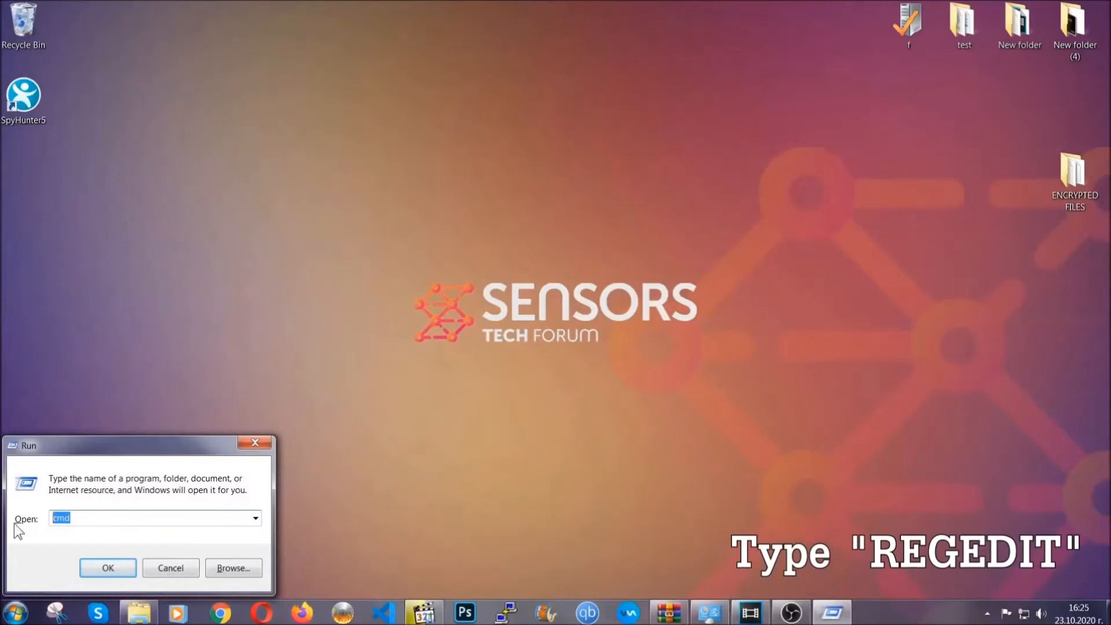
pyautogui.write('REGEDIT')
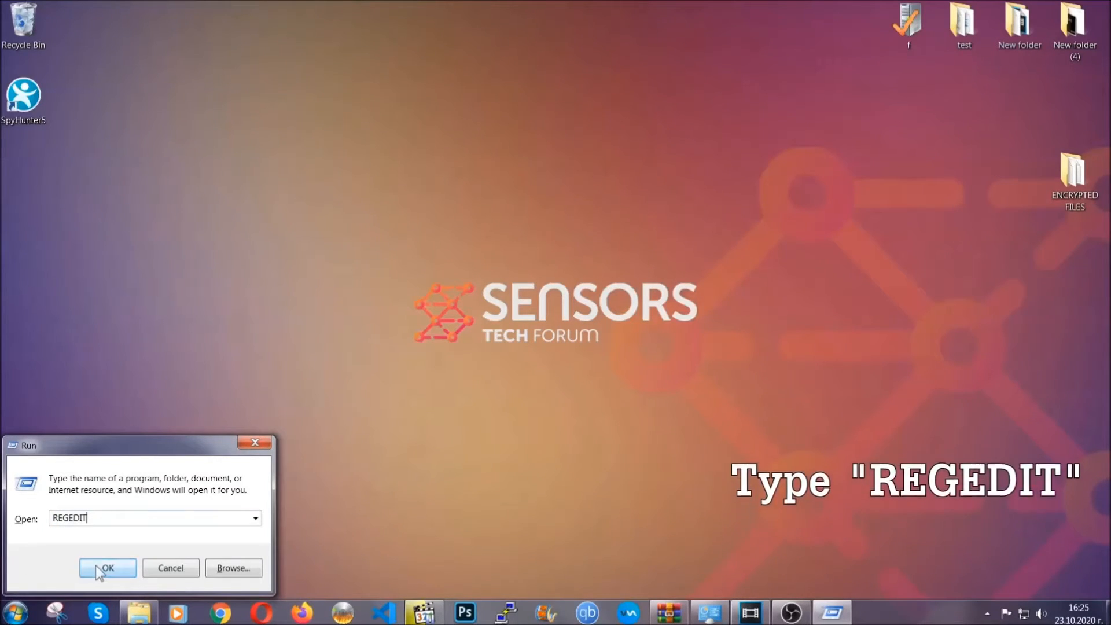
pyautogui.click(106, 567)
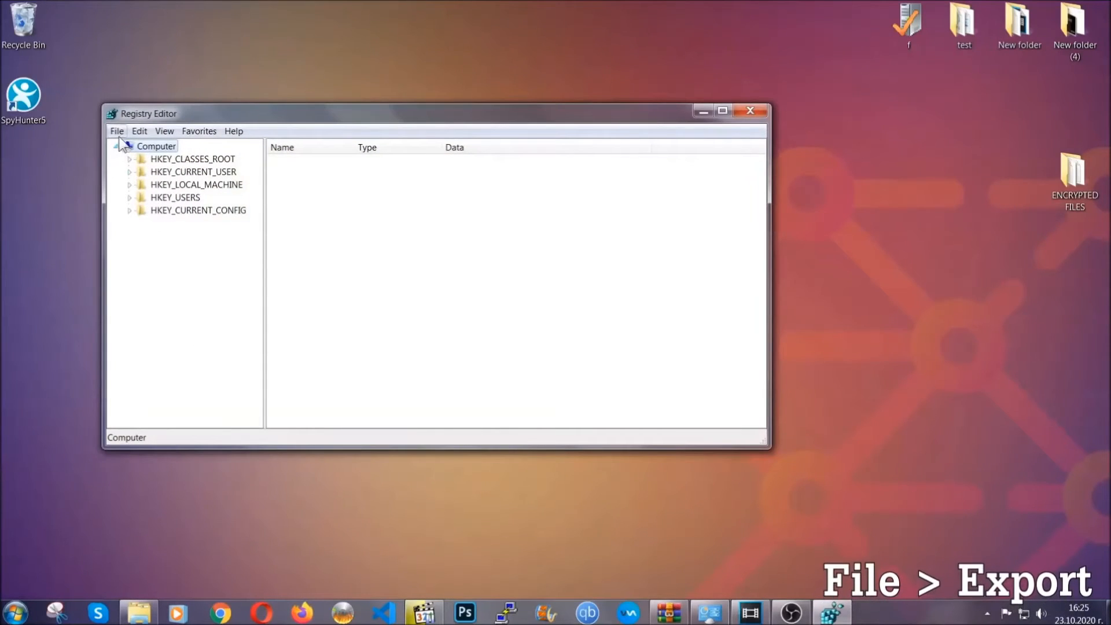
# Step: Export the whole registry to the desktop as a file named BACKUP
pyautogui.click(116, 131)
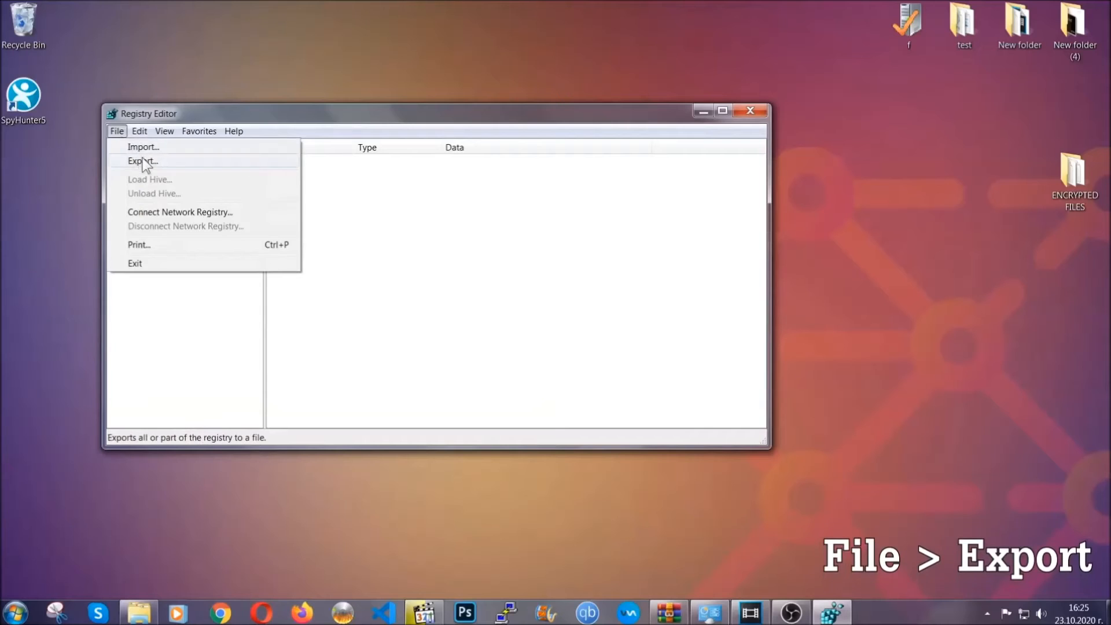
pyautogui.click(142, 161)
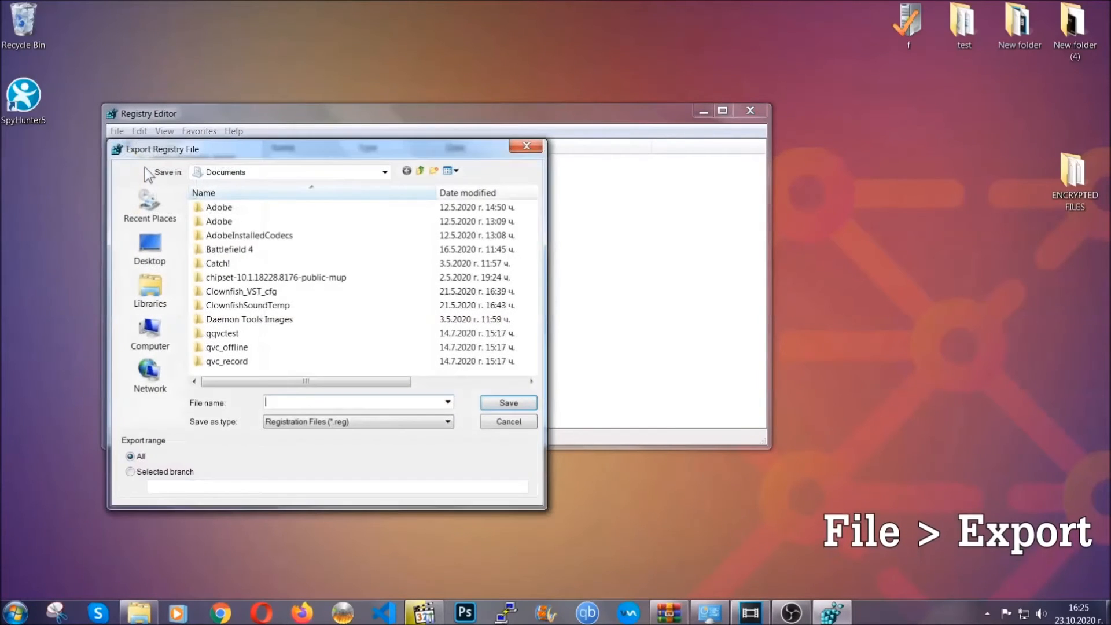
pyautogui.click(150, 248)
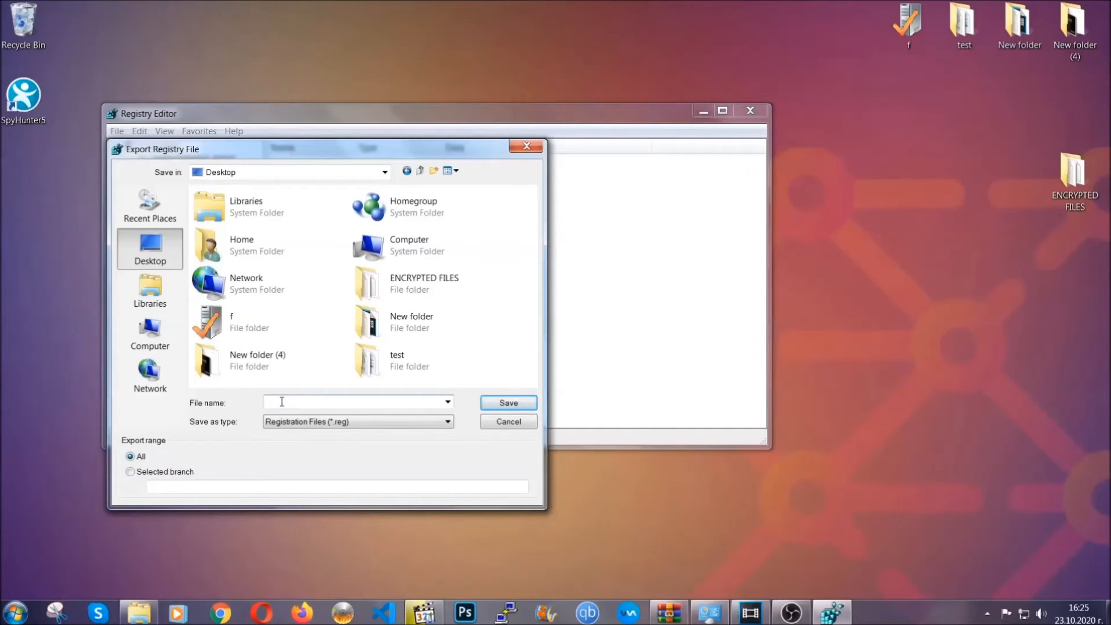
pyautogui.write('BACKUP')
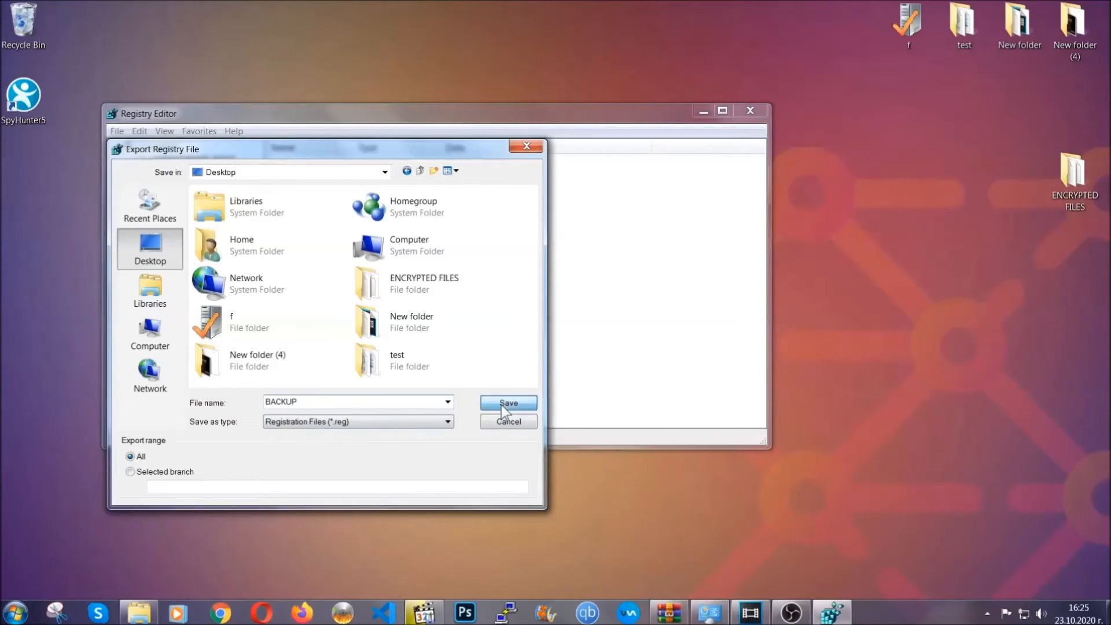
pyautogui.click(507, 403)
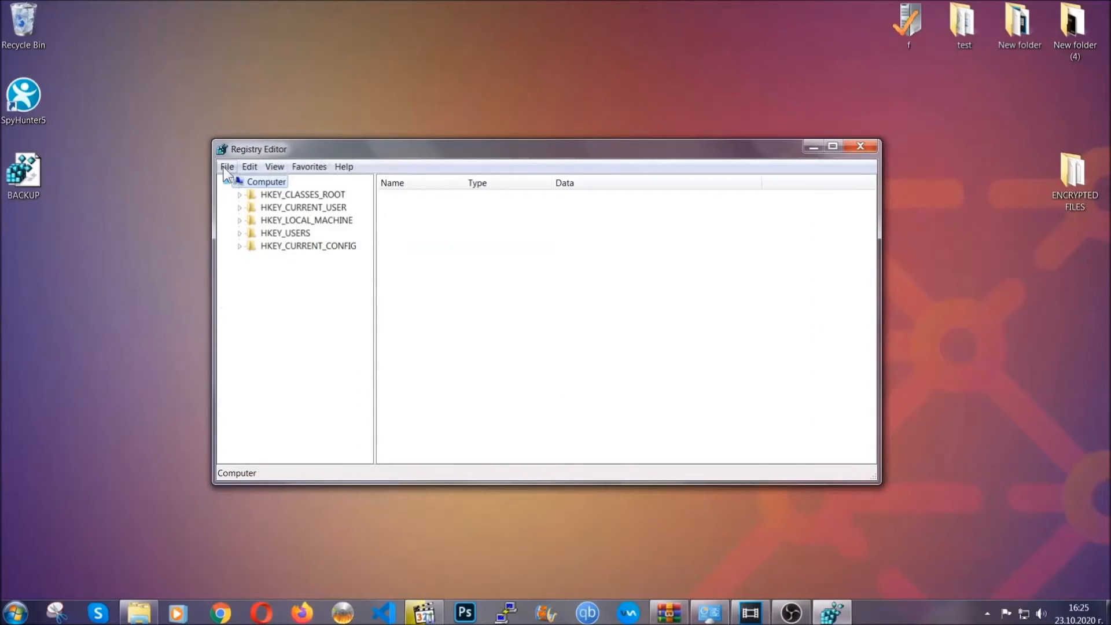
# Step: Search the registry for the Run key and show the current user's startup values
pyautogui.click(227, 167)
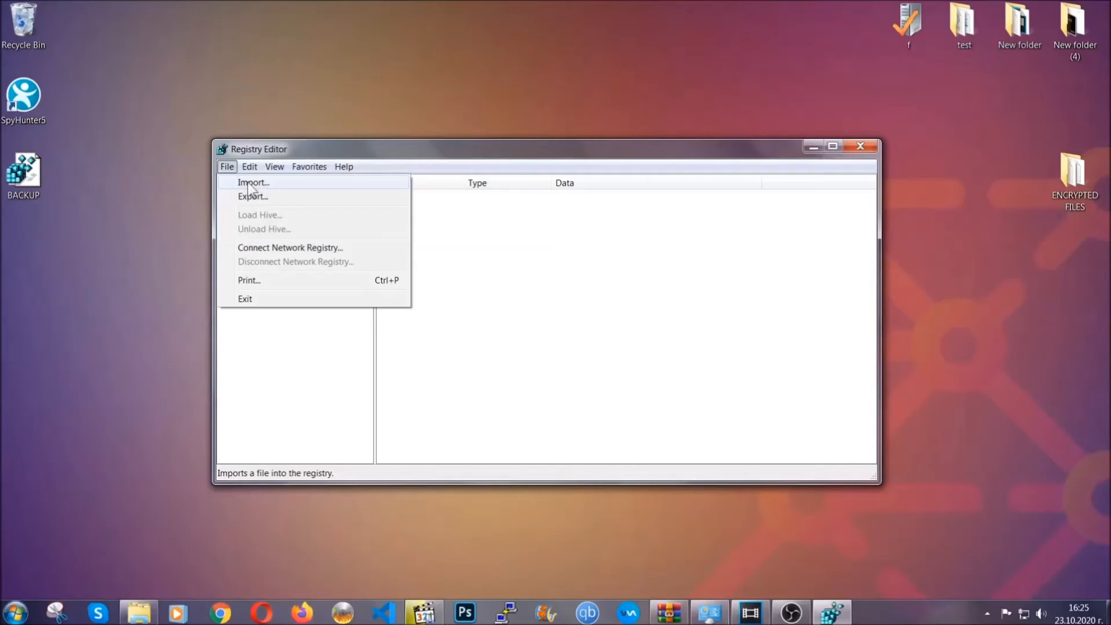
pyautogui.click(227, 165)
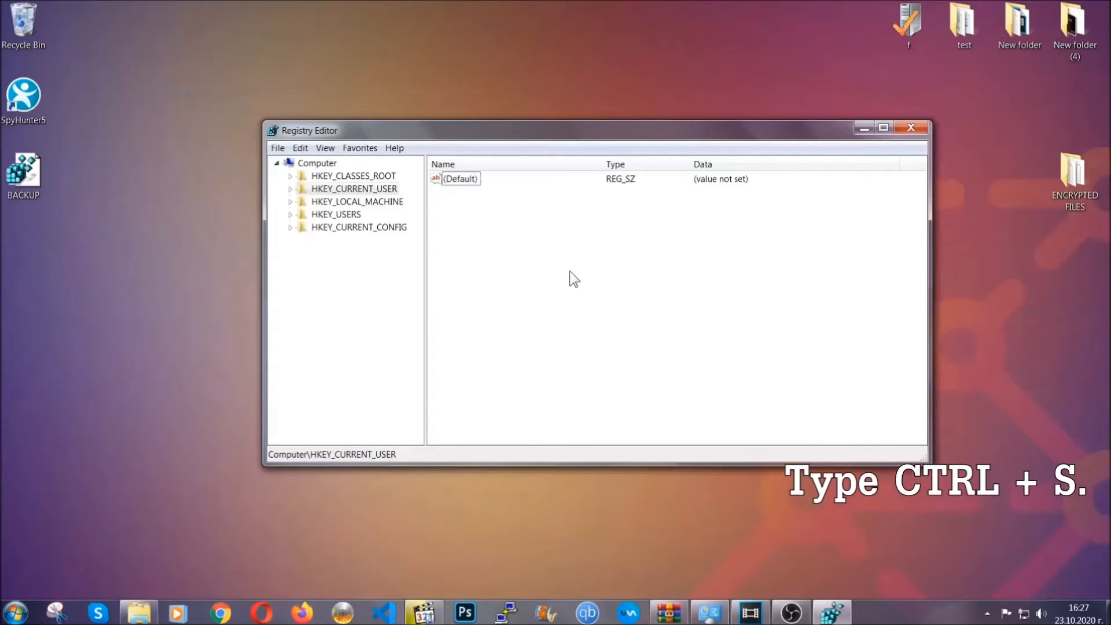
pyautogui.press('ctrl+f')
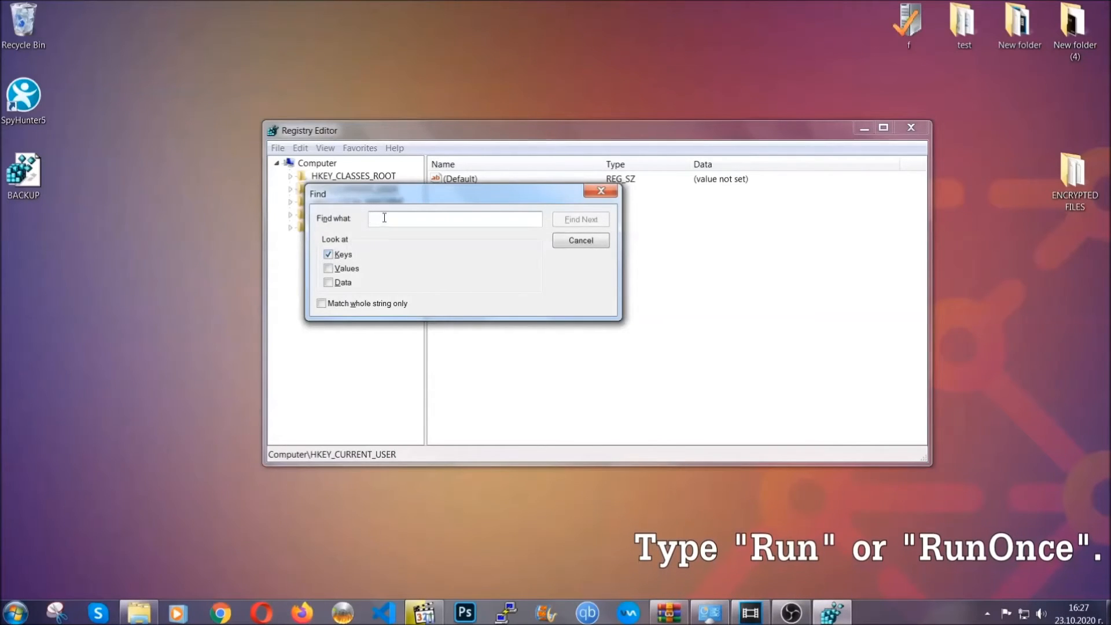
pyautogui.write('RunOnce')
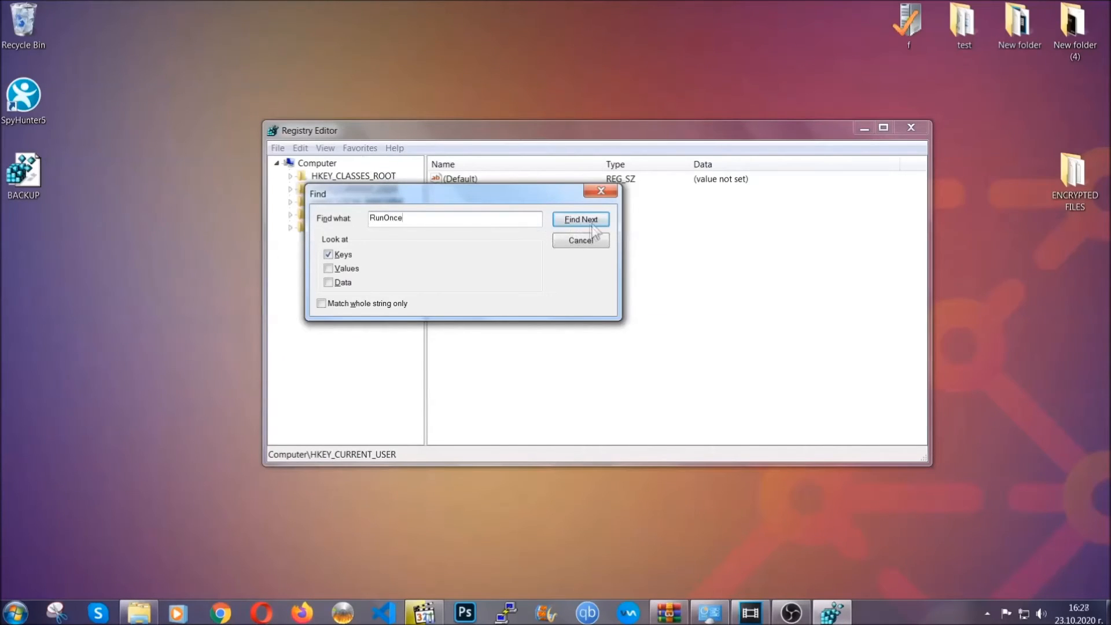
pyautogui.click(580, 218)
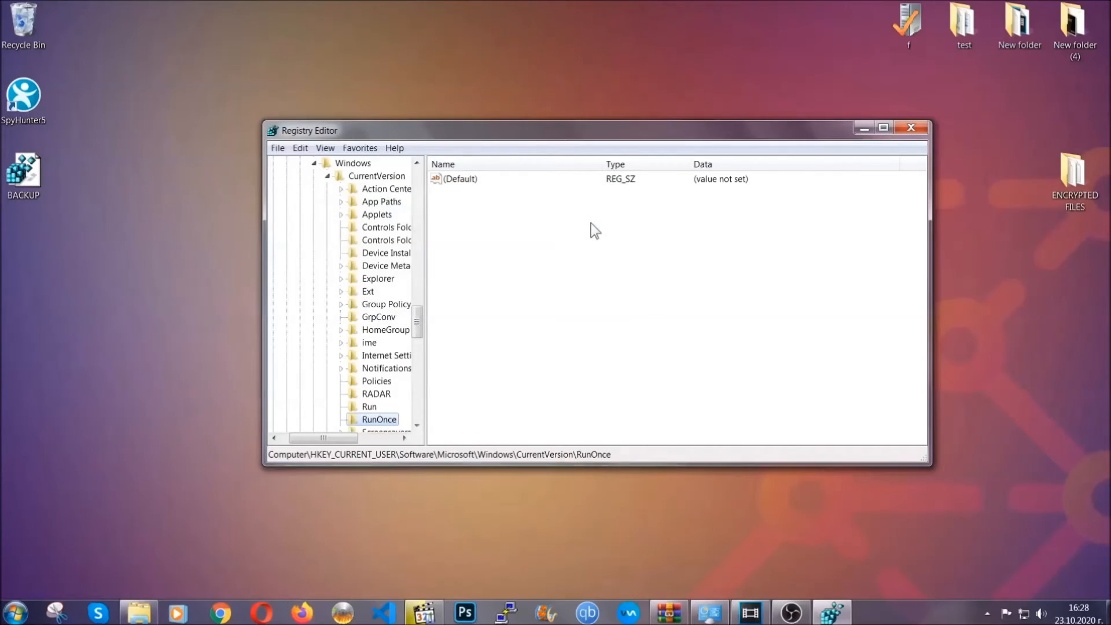
pyautogui.scroll(-3)
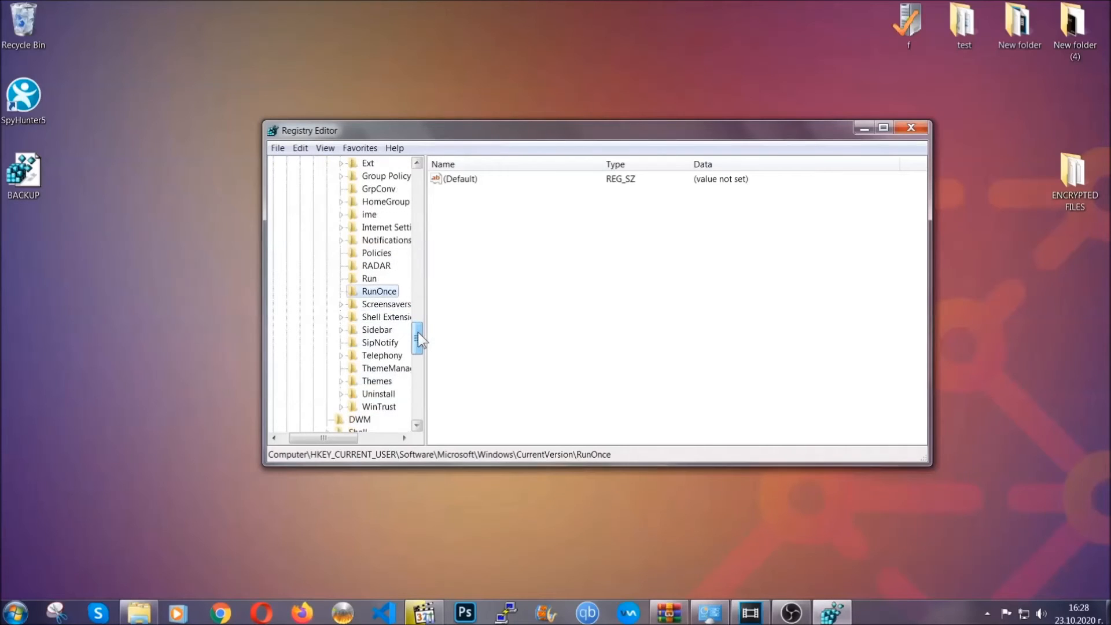
pyautogui.click(369, 279)
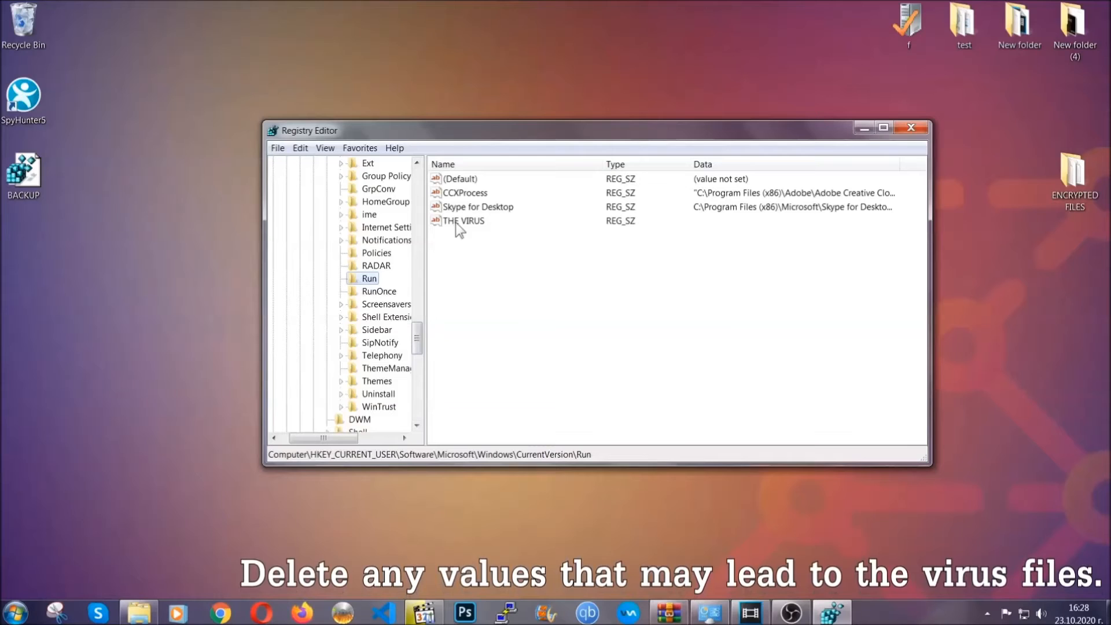
# Step: Delete the THE VIRUS startup value, leaving only the legitimate Run entries
pyautogui.rightClick(464, 220)
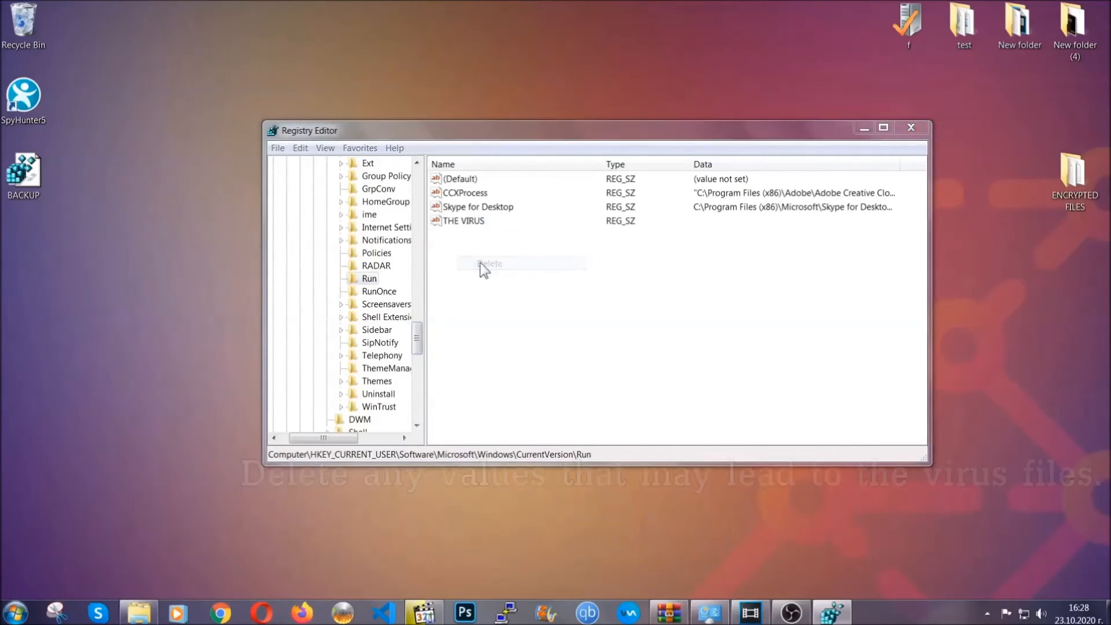
pyautogui.click(490, 264)
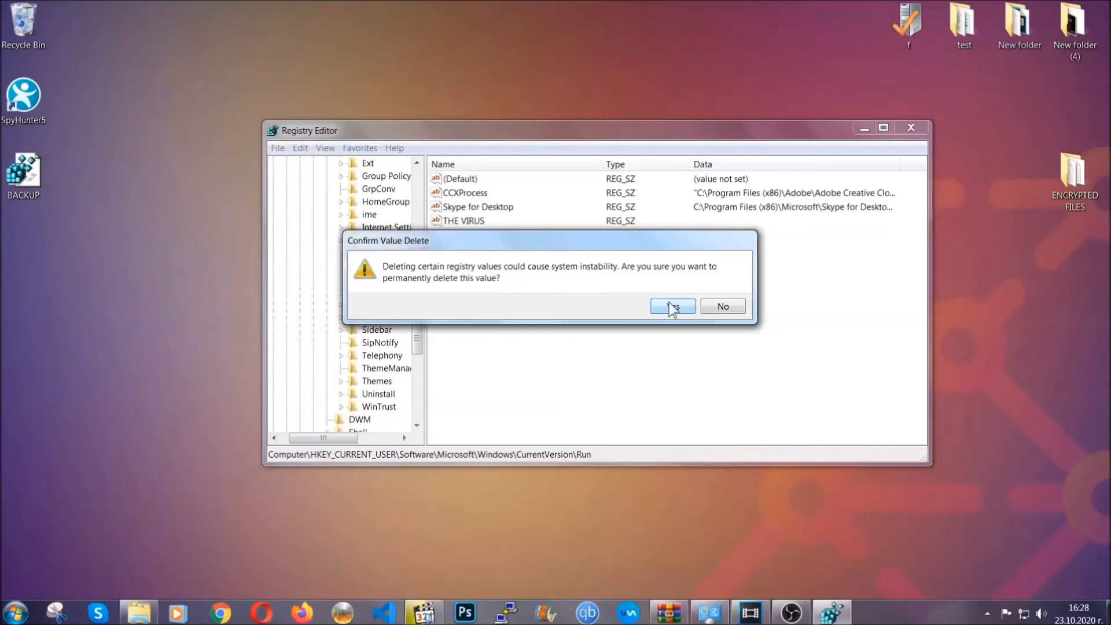
pyautogui.click(671, 305)
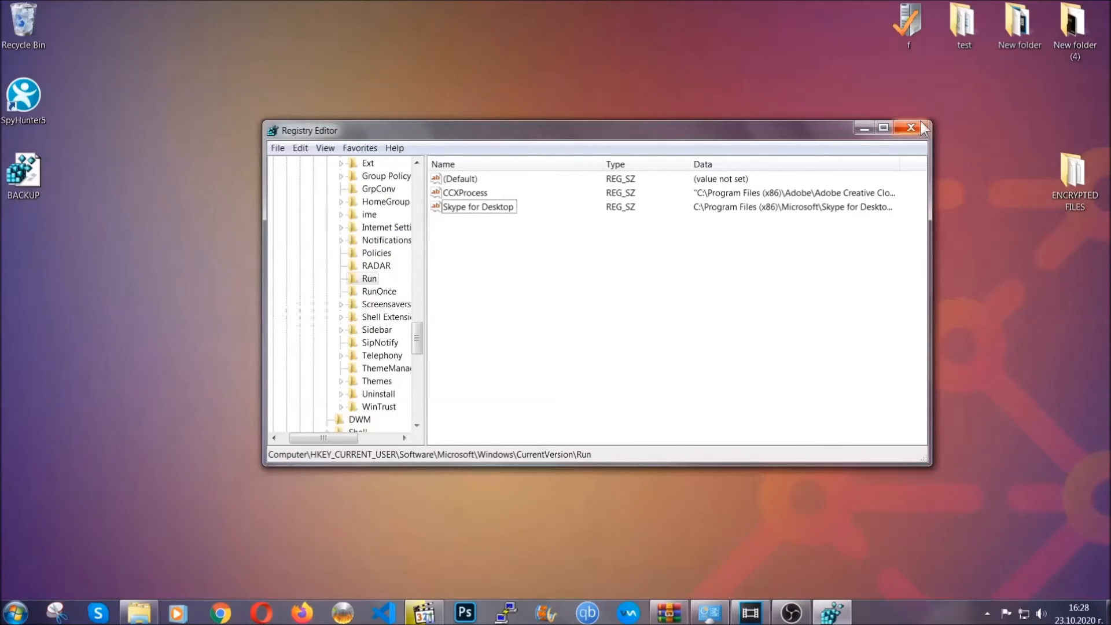
# Step: Close the Registry Editor, leaving the desktop with the BACKUP file showing
pyautogui.click(911, 127)
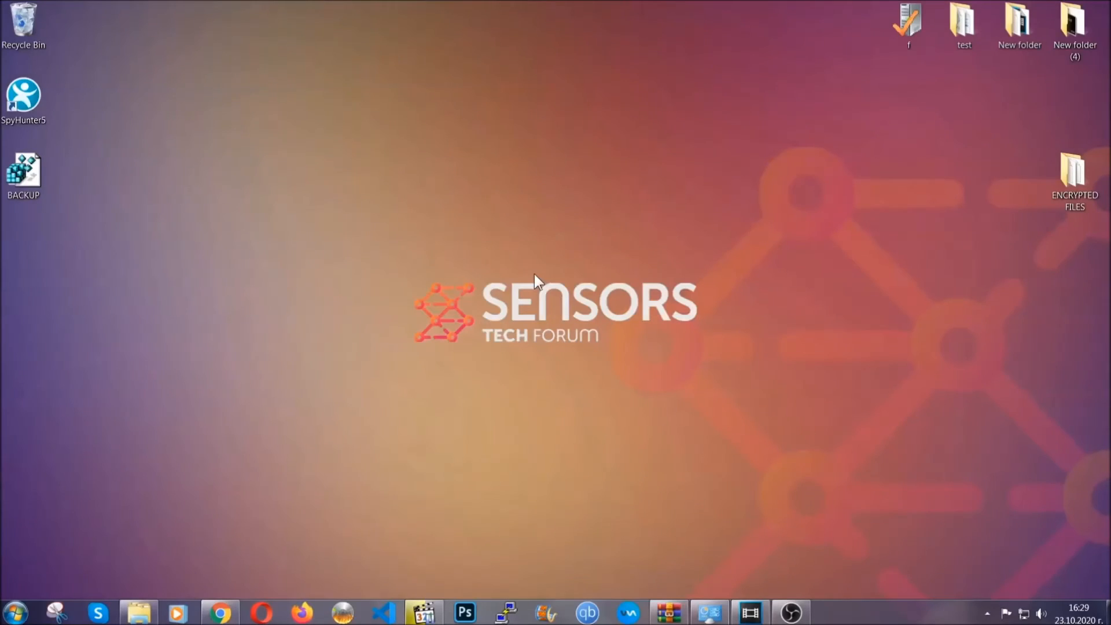
pyautogui.moveTo(333, 436)
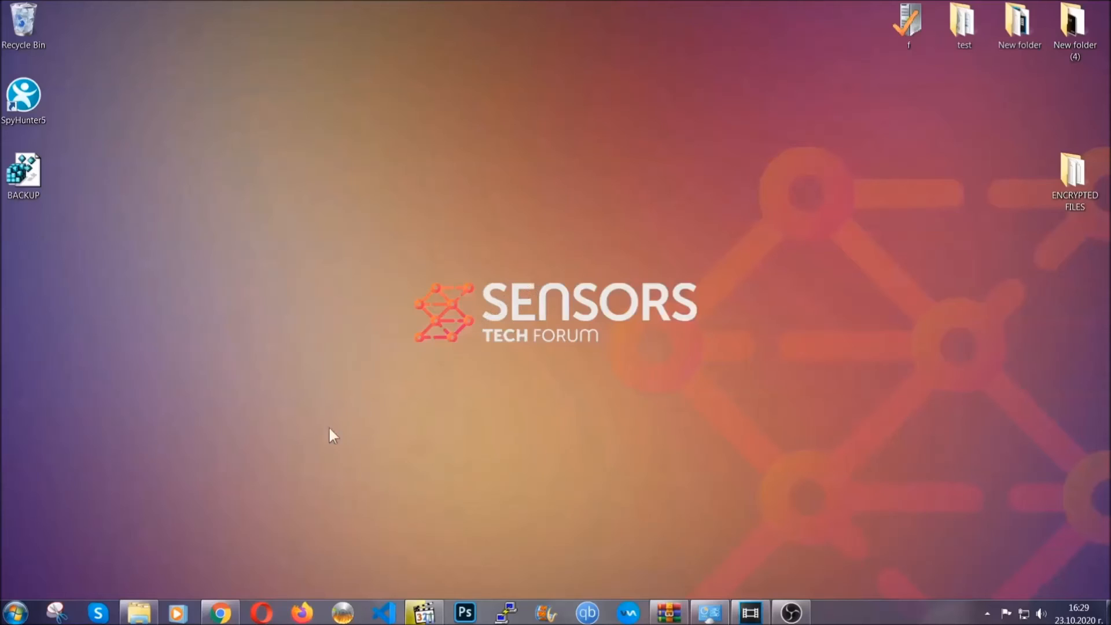
pyautogui.click(220, 611)
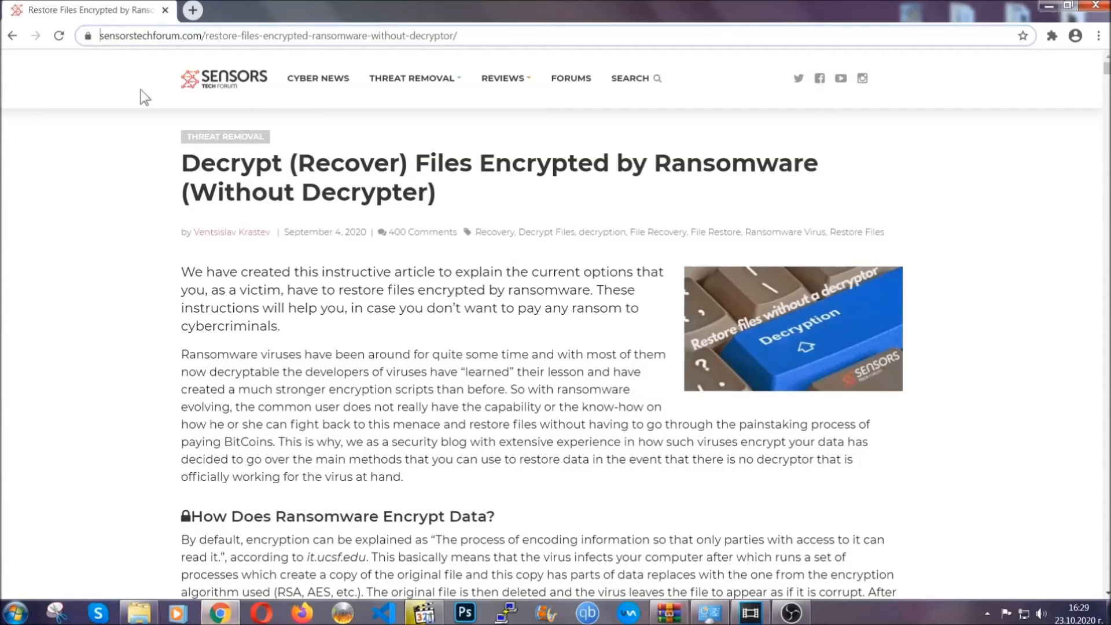
pyautogui.click(284, 36)
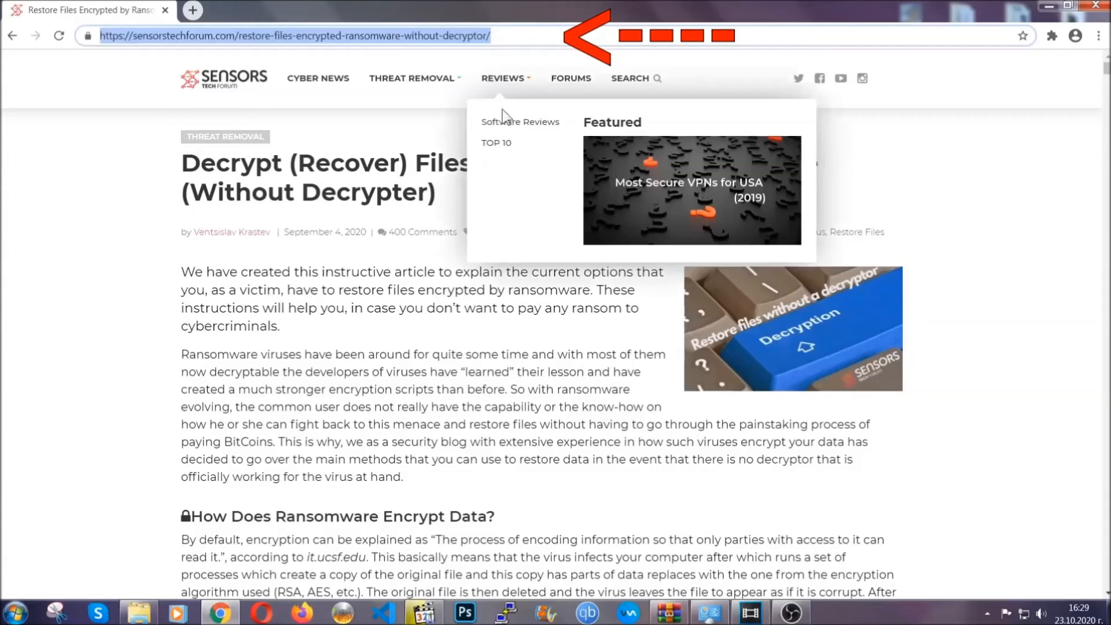
pyautogui.scroll(-3)
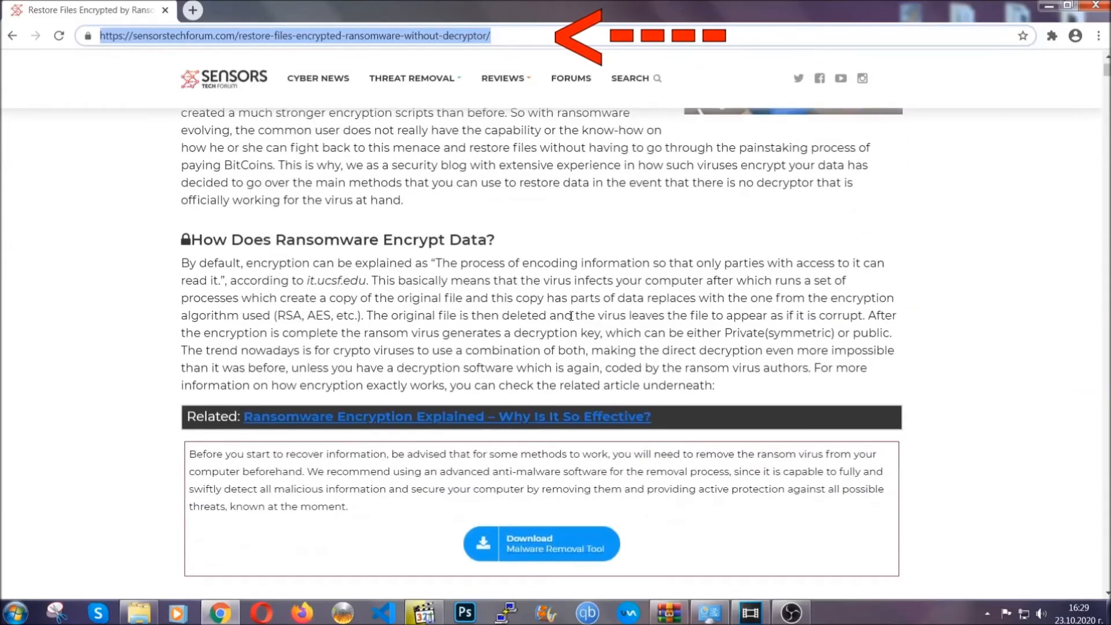
pyautogui.scroll(-3)
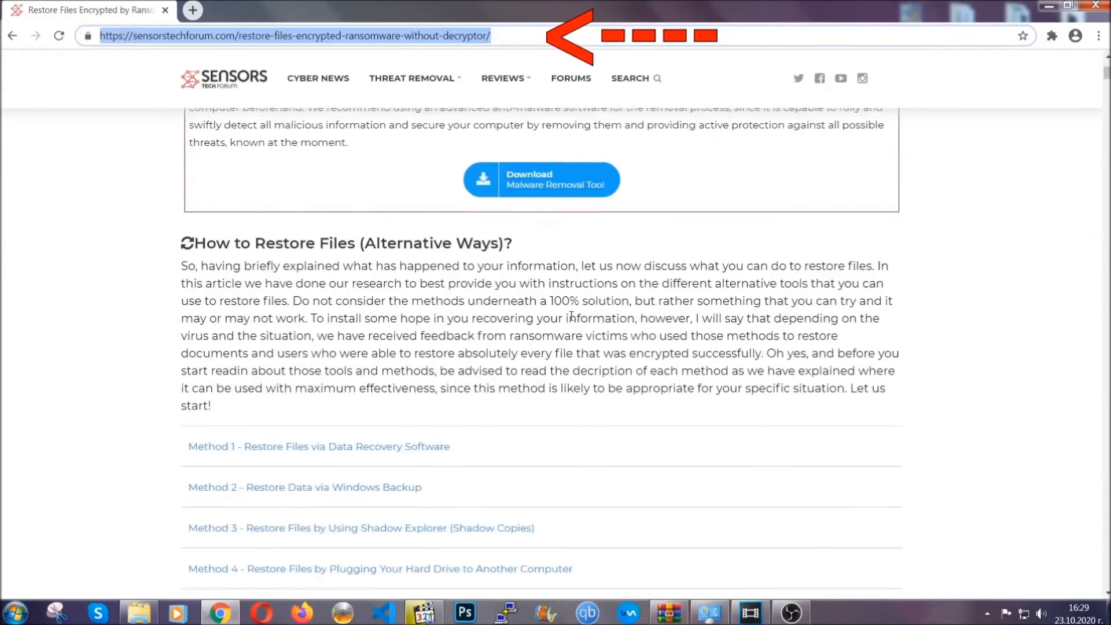
pyautogui.scroll(-3)
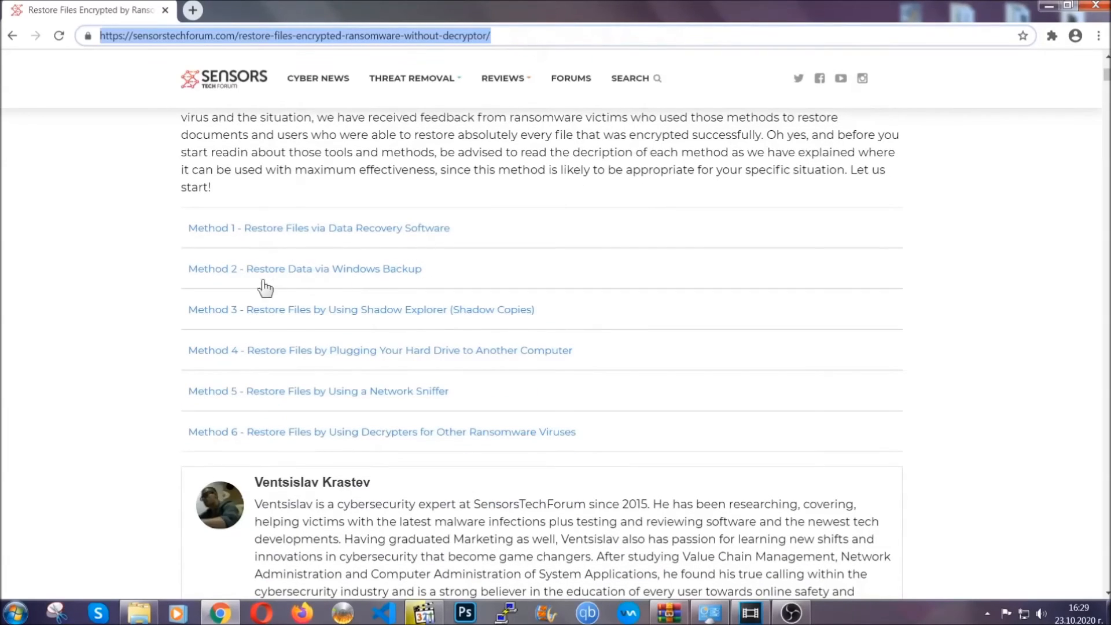
pyautogui.moveTo(375, 320)
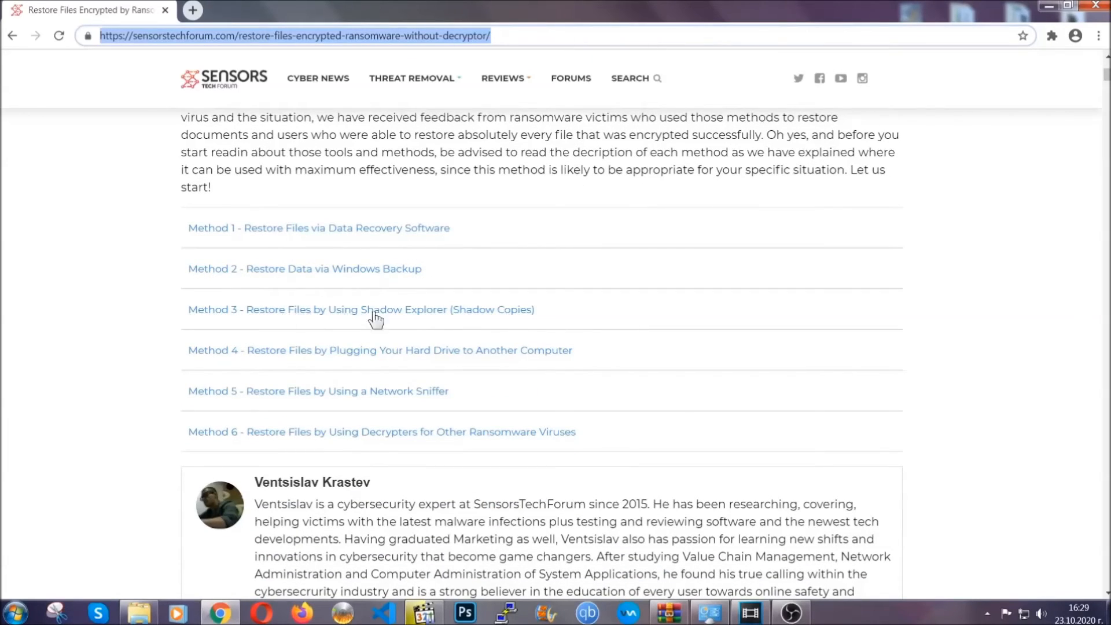
pyautogui.moveTo(399, 365)
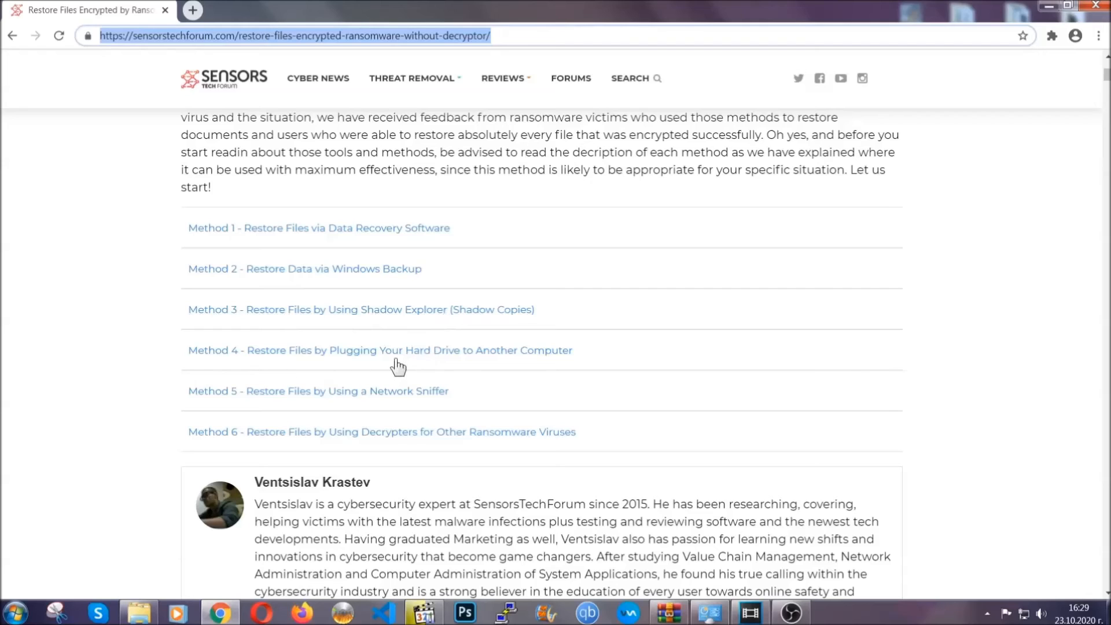
pyautogui.click(304, 268)
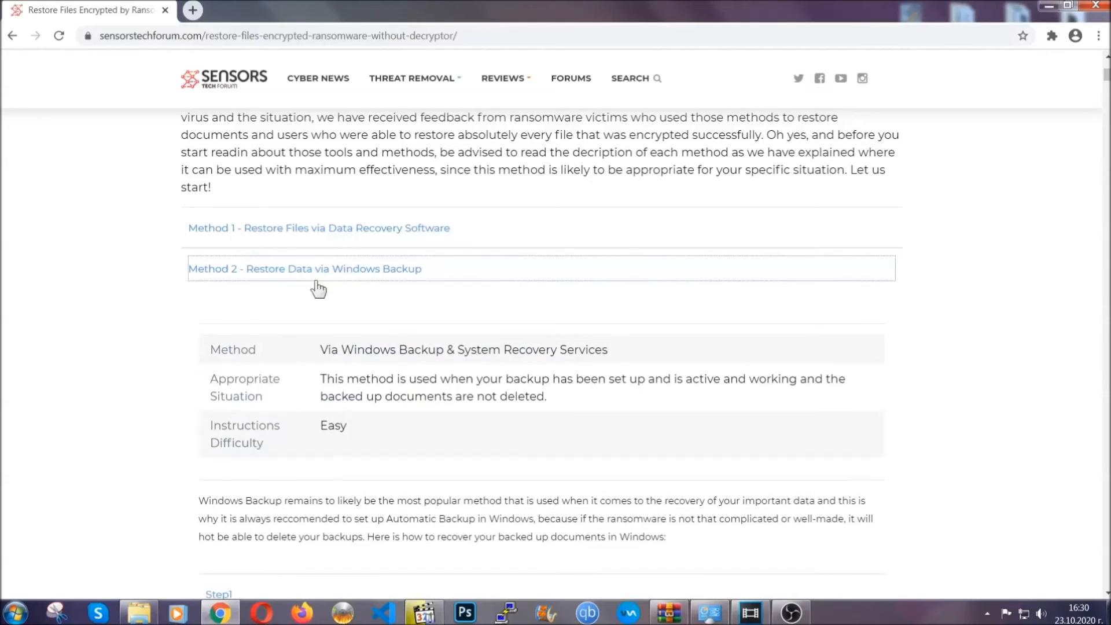
pyautogui.moveTo(210, 349); pyautogui.dragTo(397, 442)
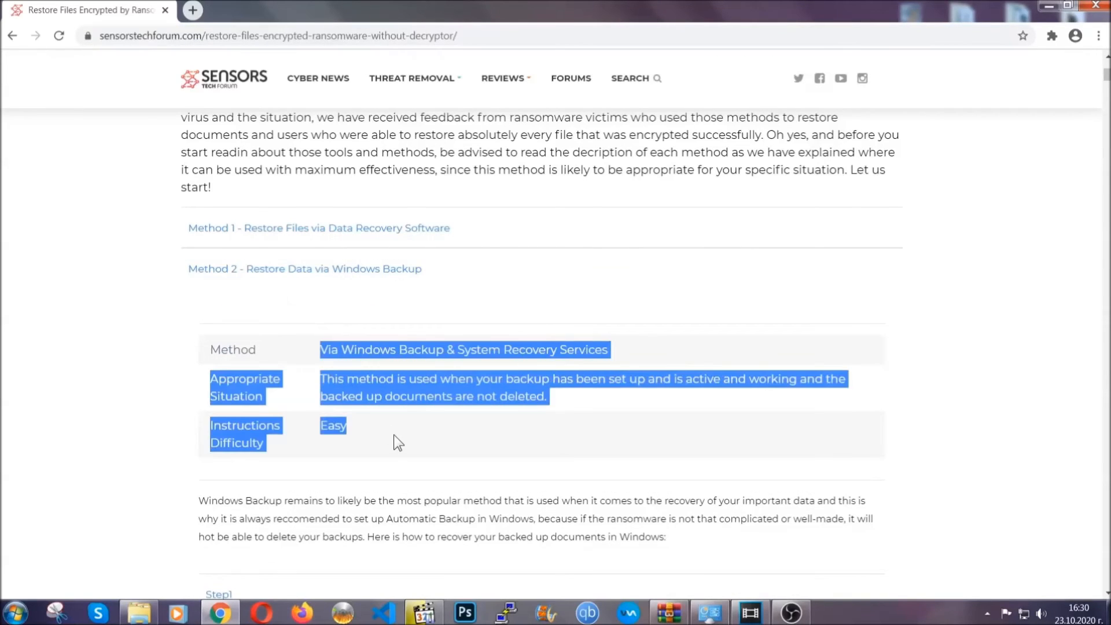
pyautogui.scroll(-3)
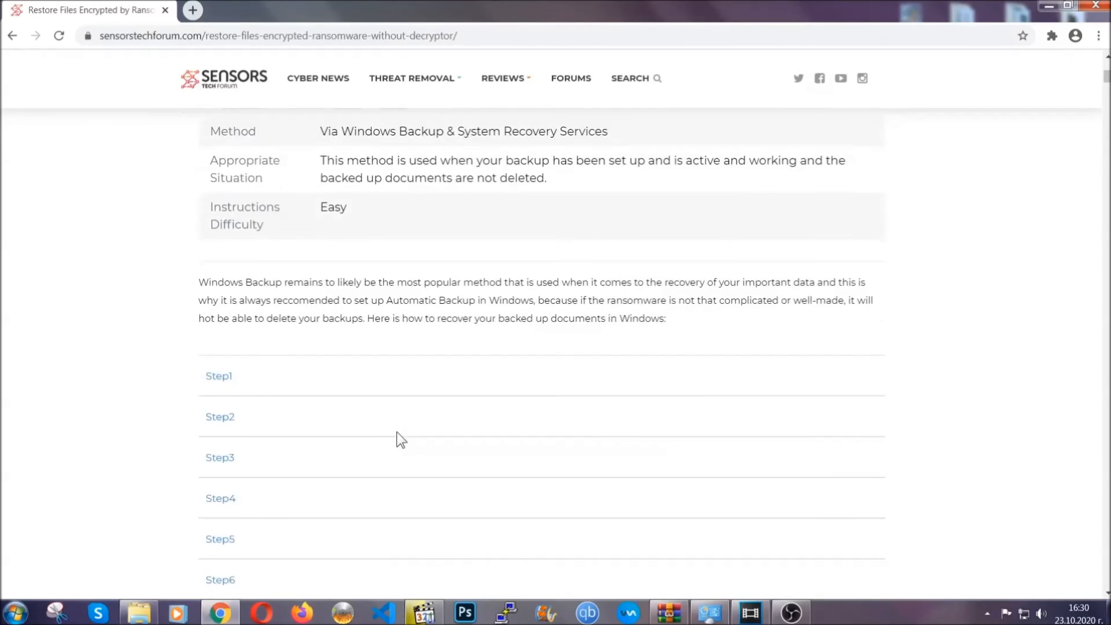
pyautogui.click(219, 375)
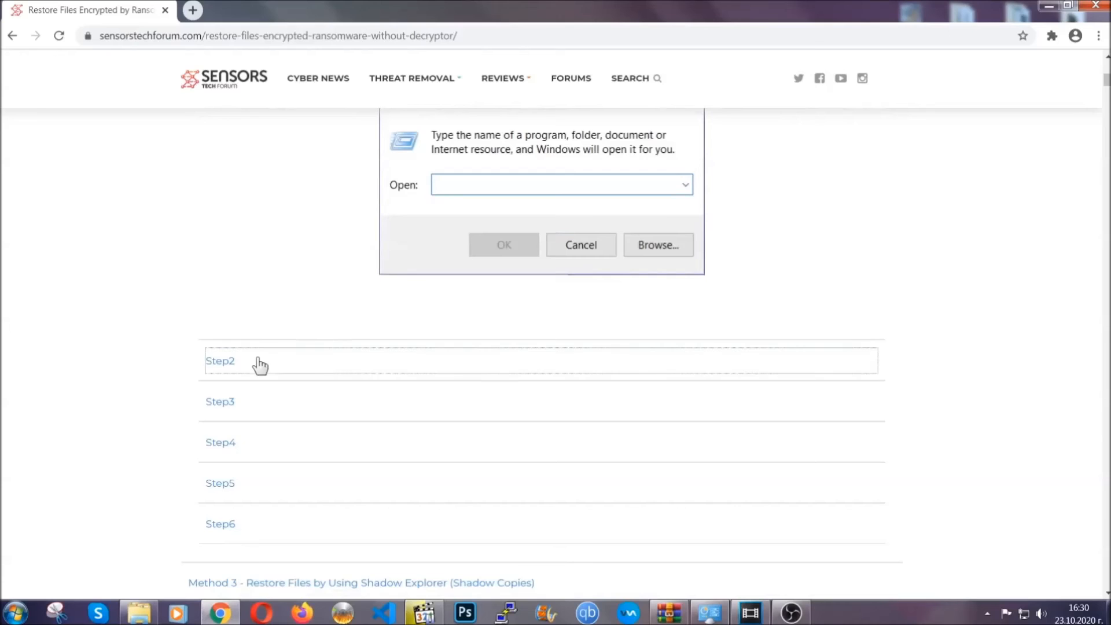
pyautogui.write('ms-settings:windowsupdate')
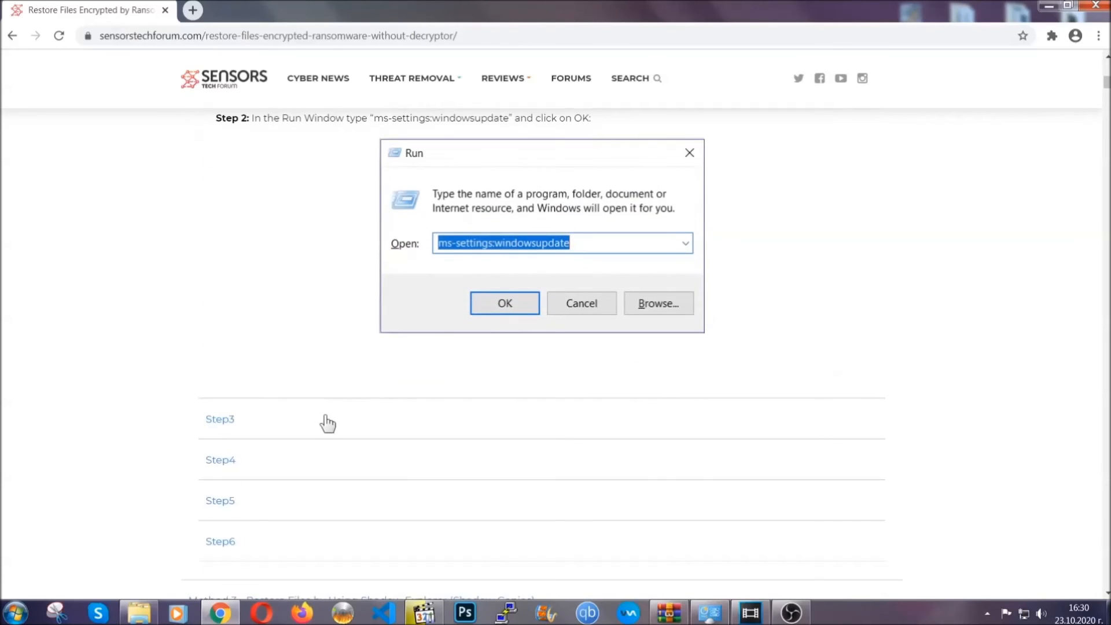
pyautogui.click(503, 302)
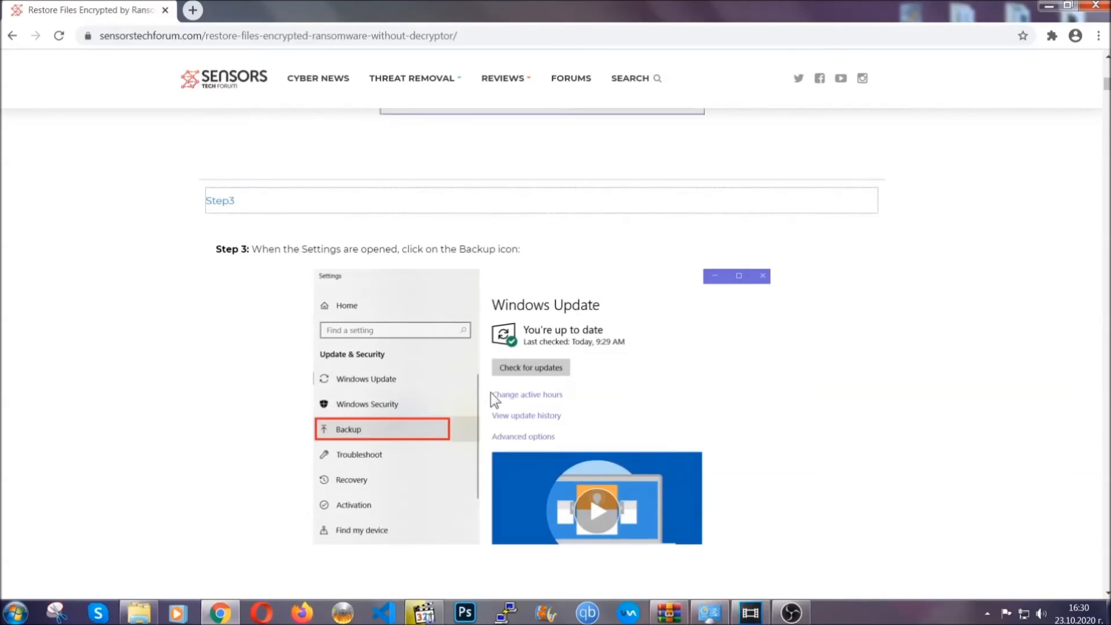
pyautogui.scroll(-3)
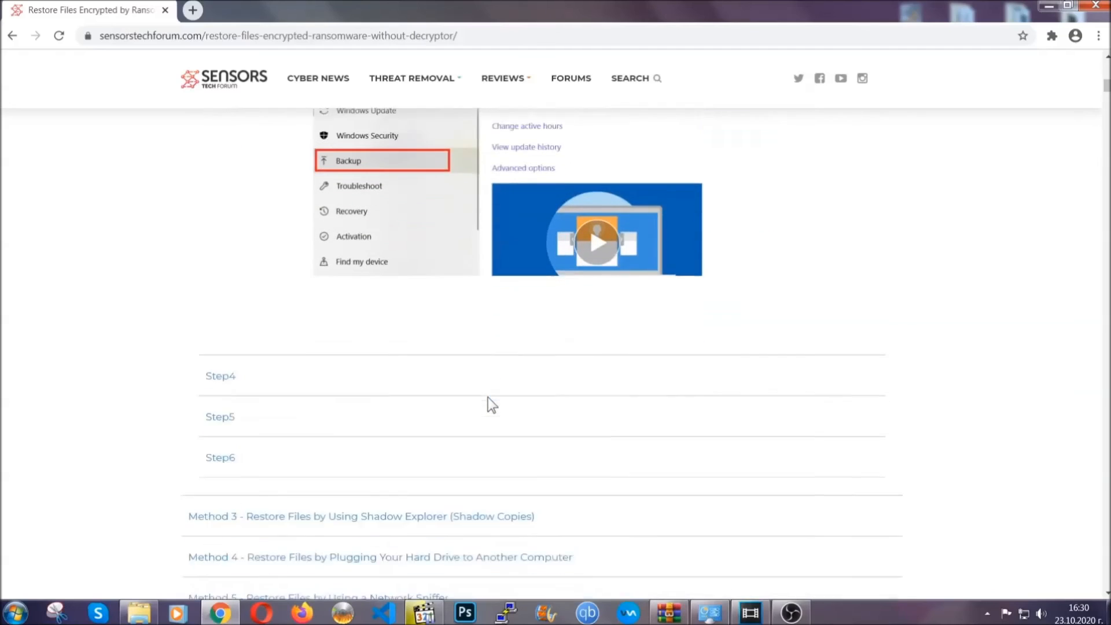
pyautogui.scroll(-3)
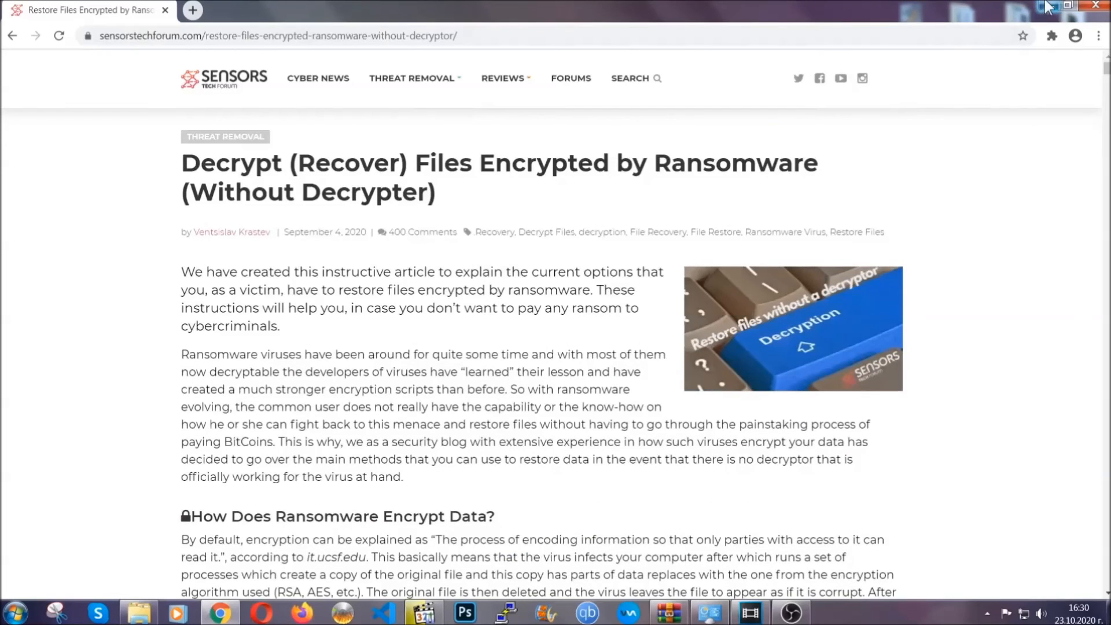
pyautogui.click(1071, 5)
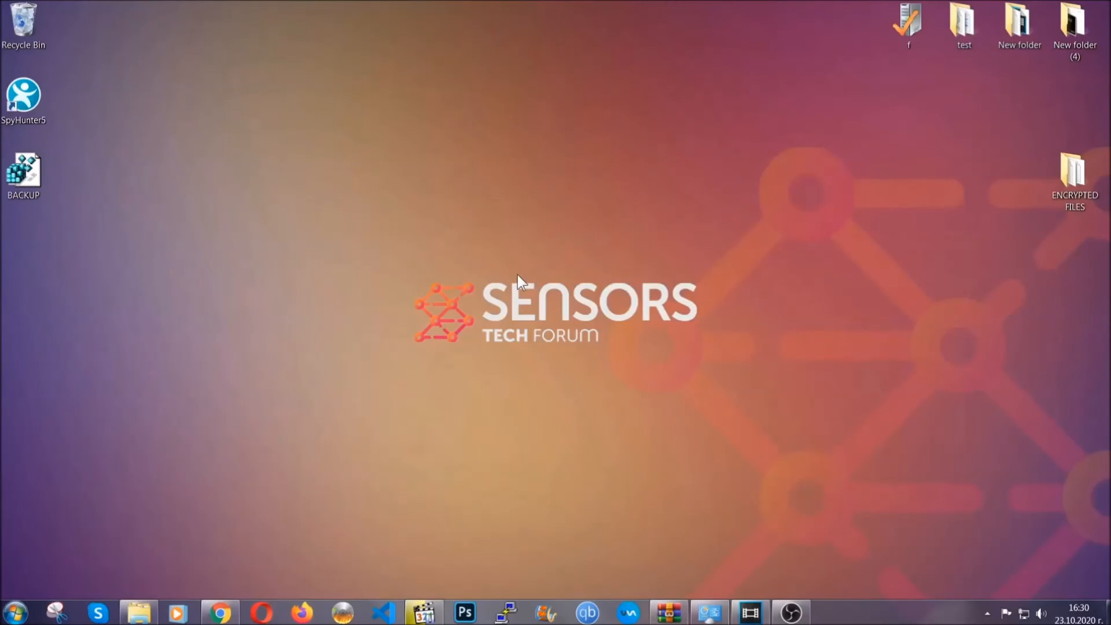